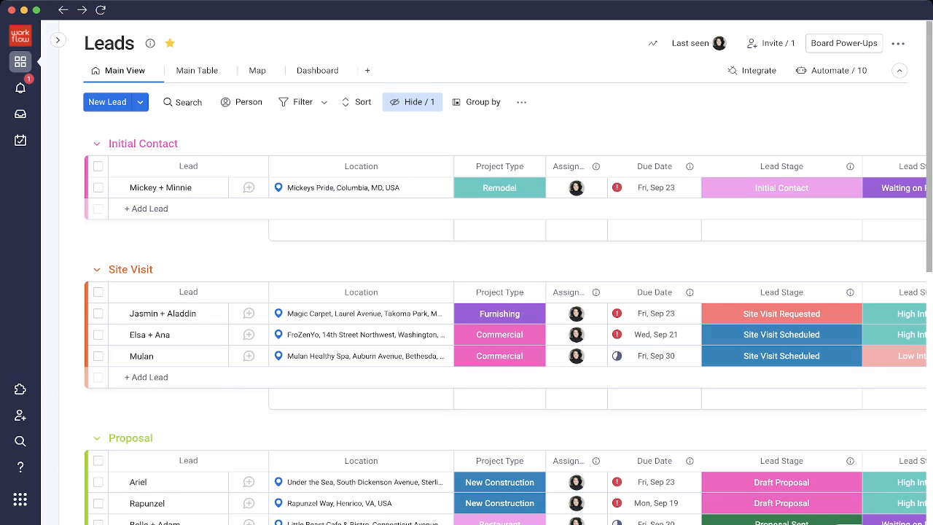
mouse_move(108, 44)
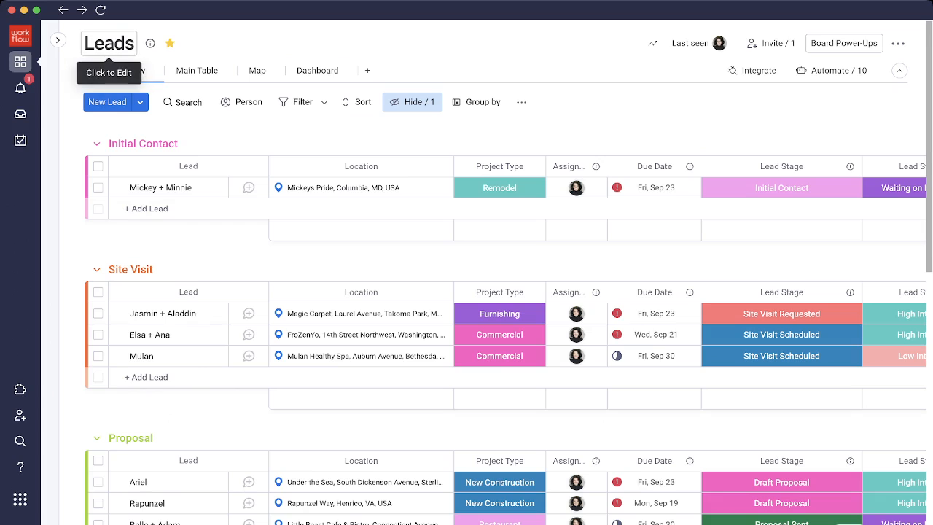
Step: Add a Cinderella lead under Initial Contact located at Glass Slipper Drive, Fuquay-Varina, NC
click(145, 208)
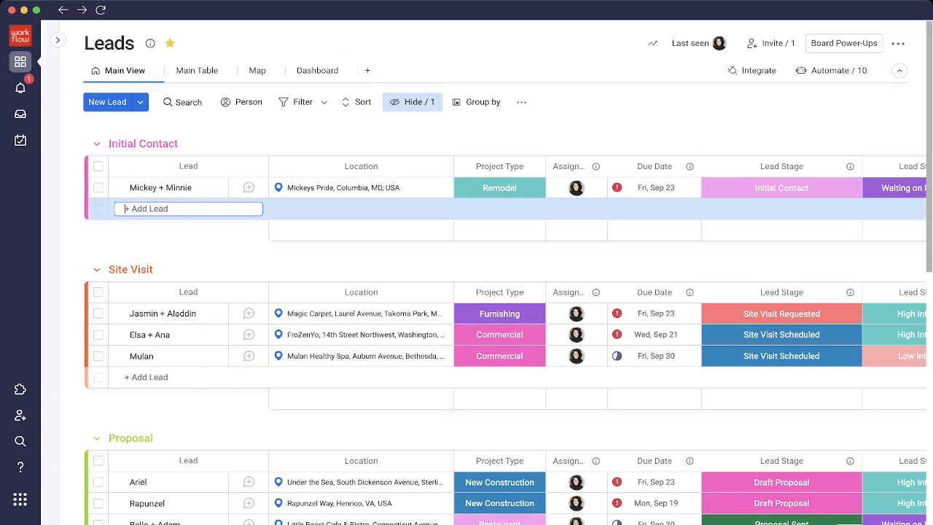
text(Cinderella)
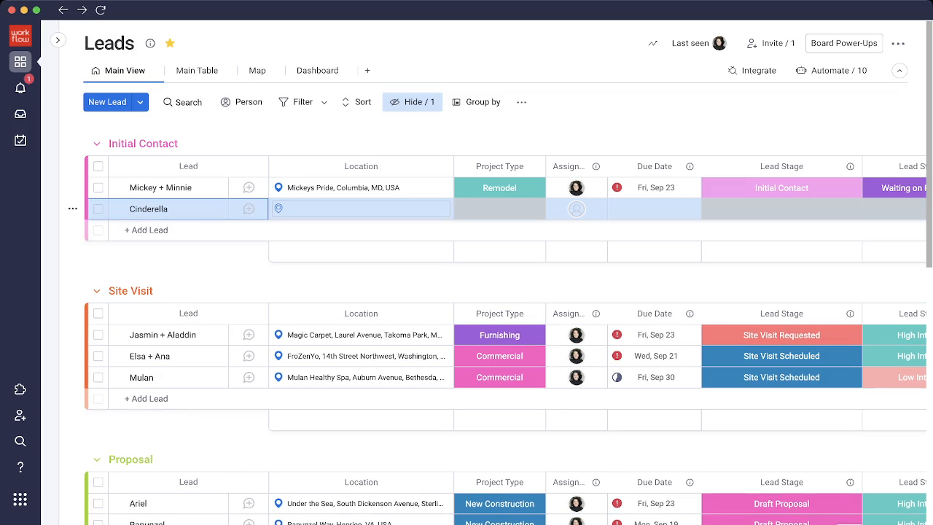
click(360, 209)
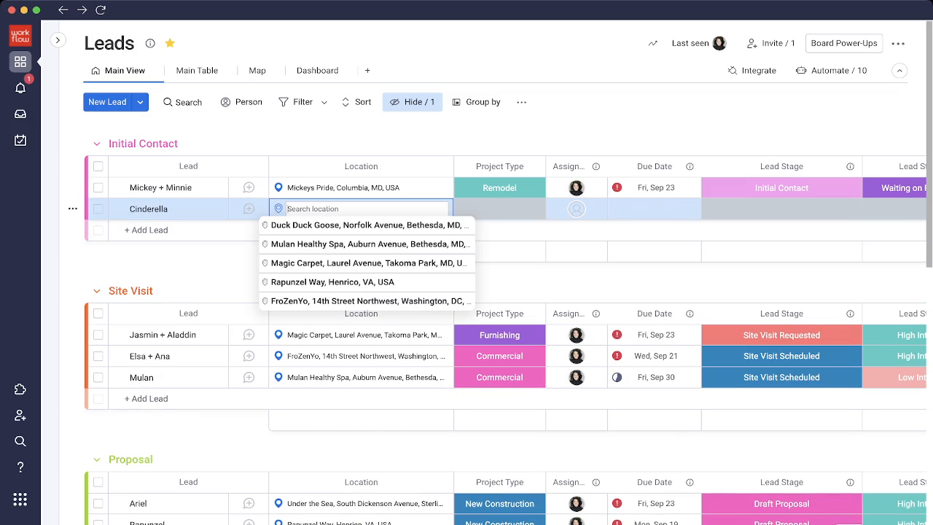
text(Glass)
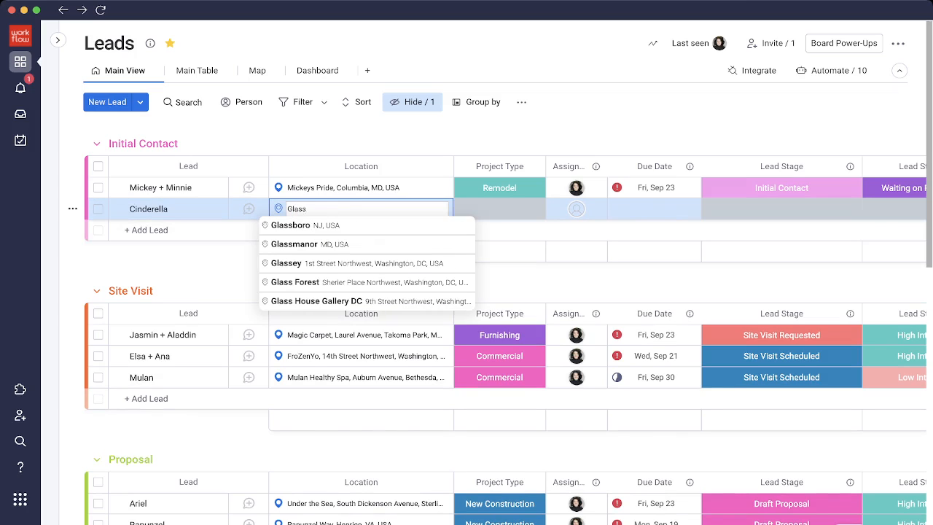
text(Slipper Drive, Fuquay-Varina, NC, USA)
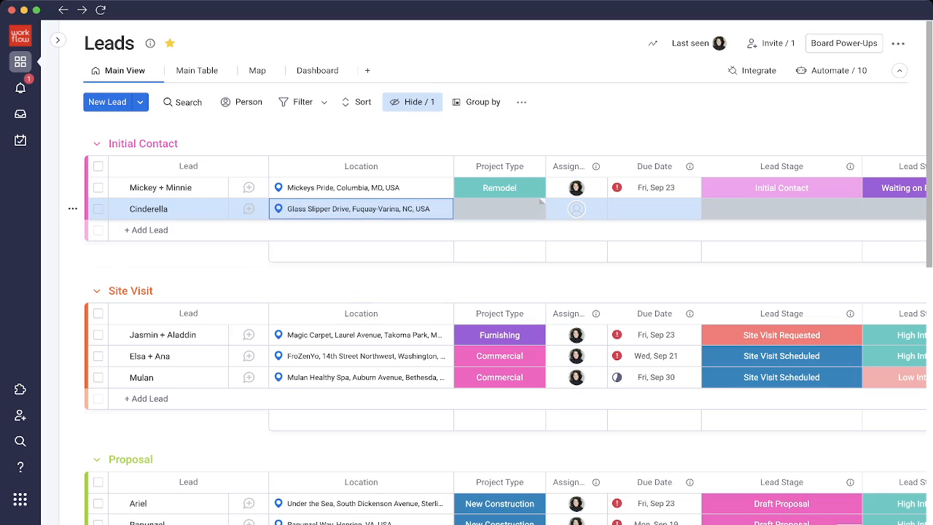
Step: Set Cinderella's project type to Remodel
click(498, 208)
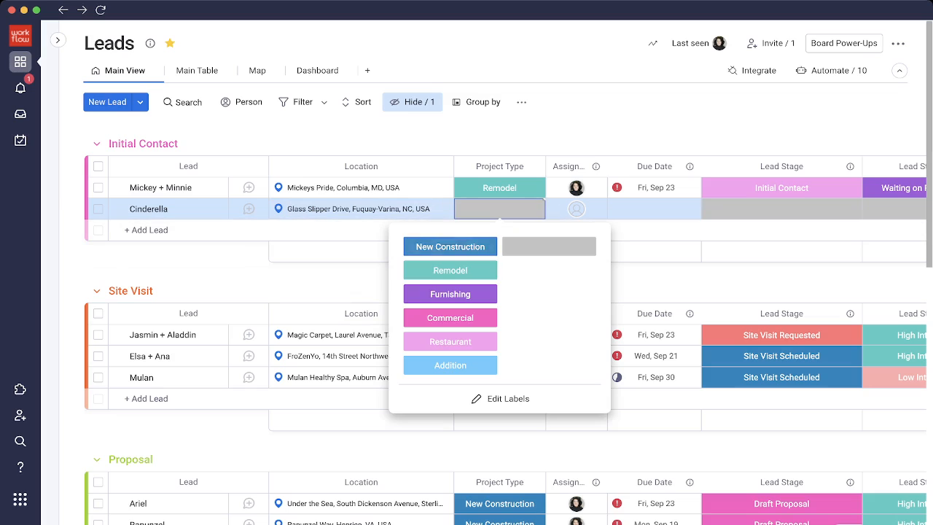
click(449, 270)
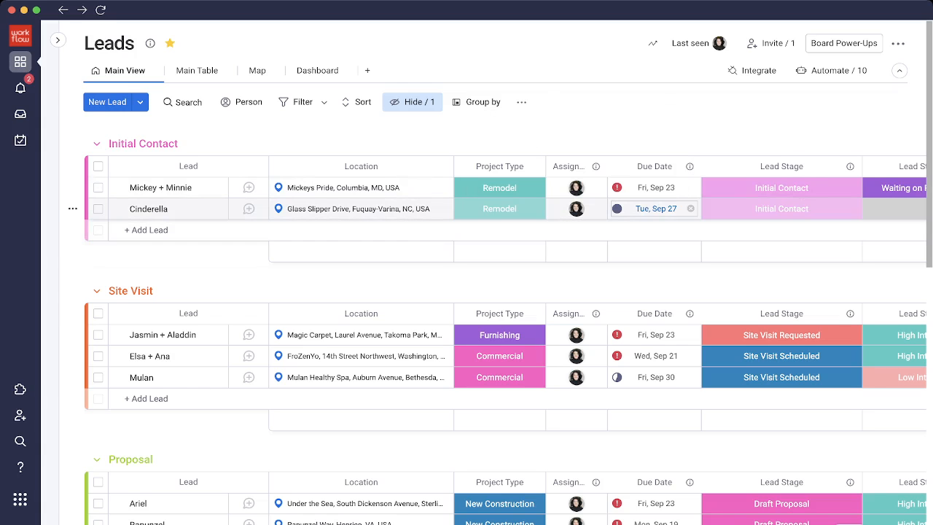
scroll(right, 3)
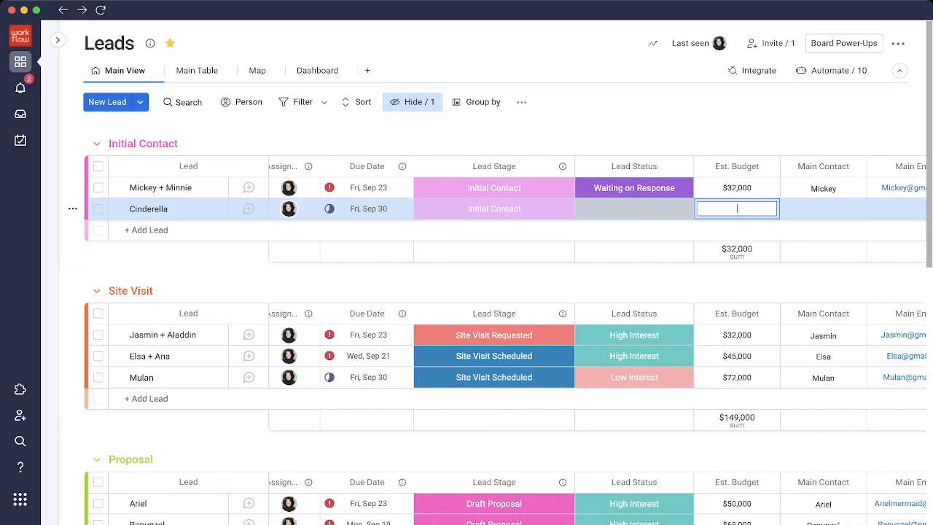
text(3500)
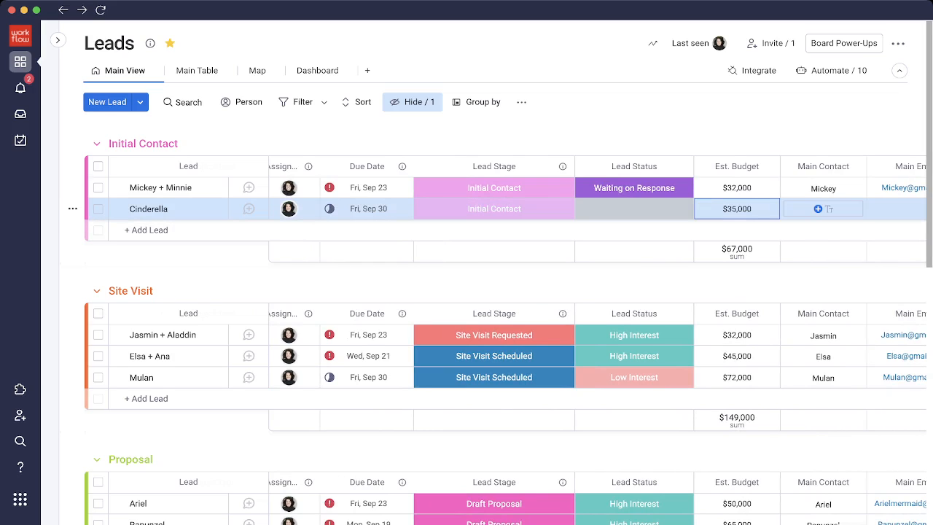
click(822, 209)
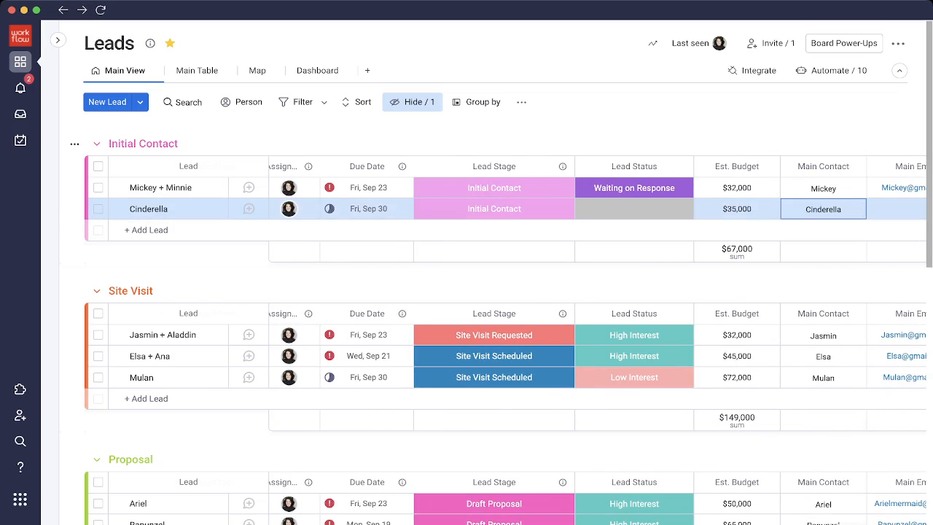
click(650, 209)
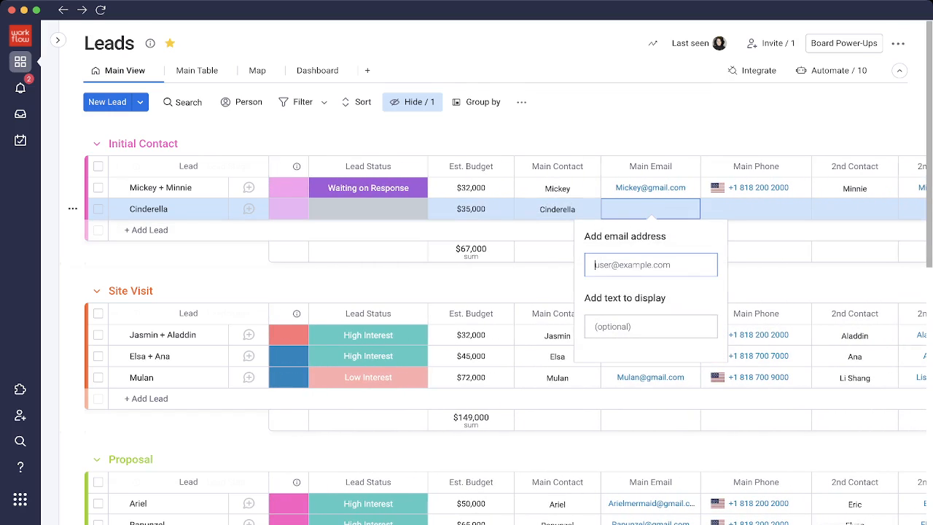
text(Cinderella@gmai)
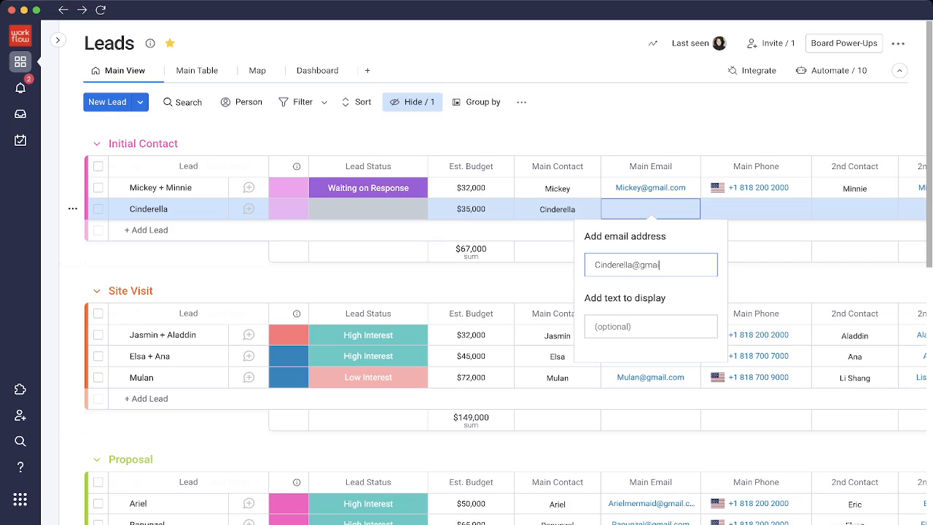
key(Return)
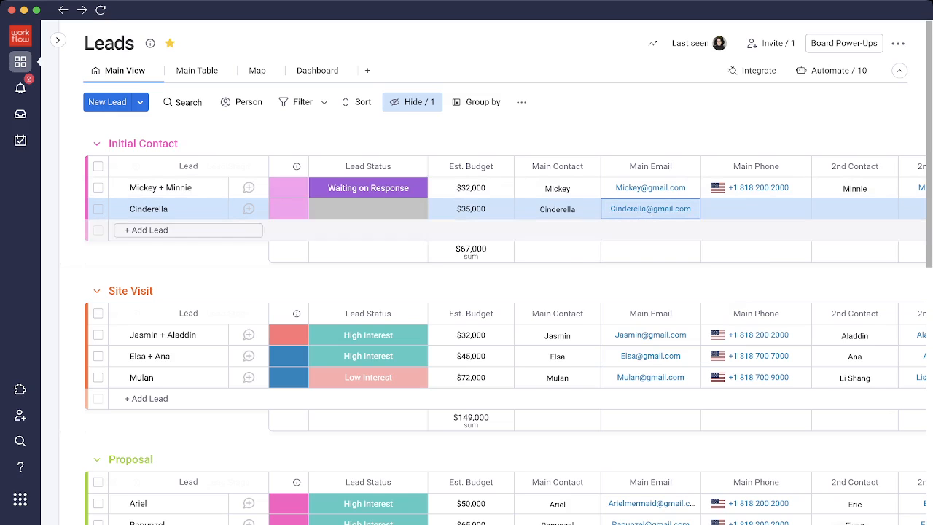
Step: Pick a lead source label for the Cinderella lead
scroll(right, 3)
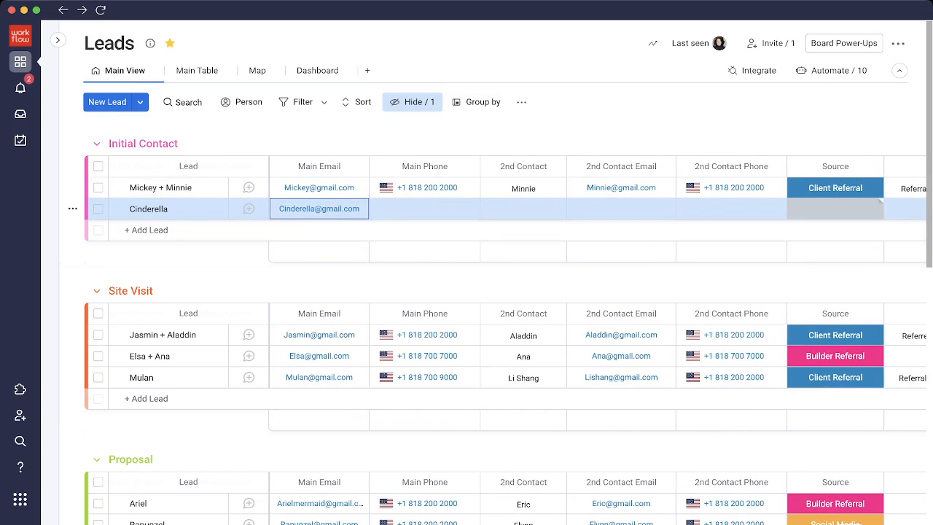
click(834, 209)
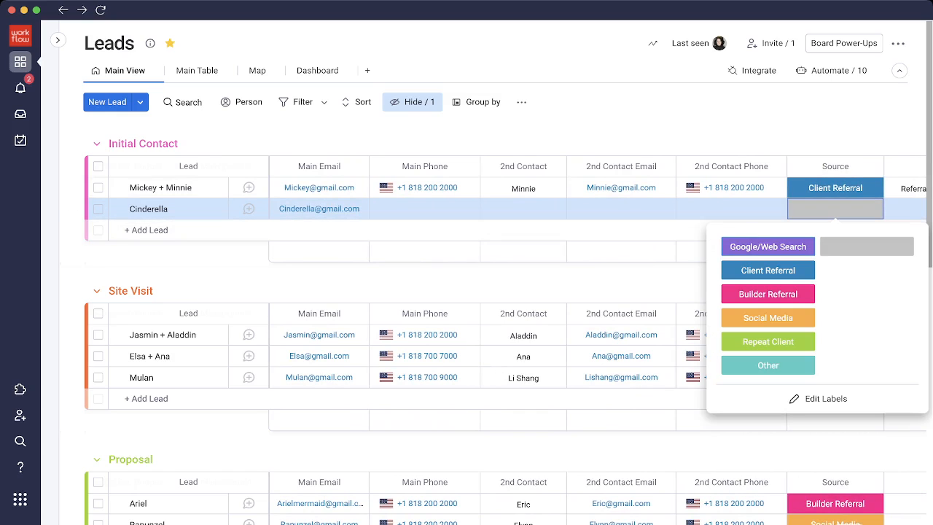
click(767, 245)
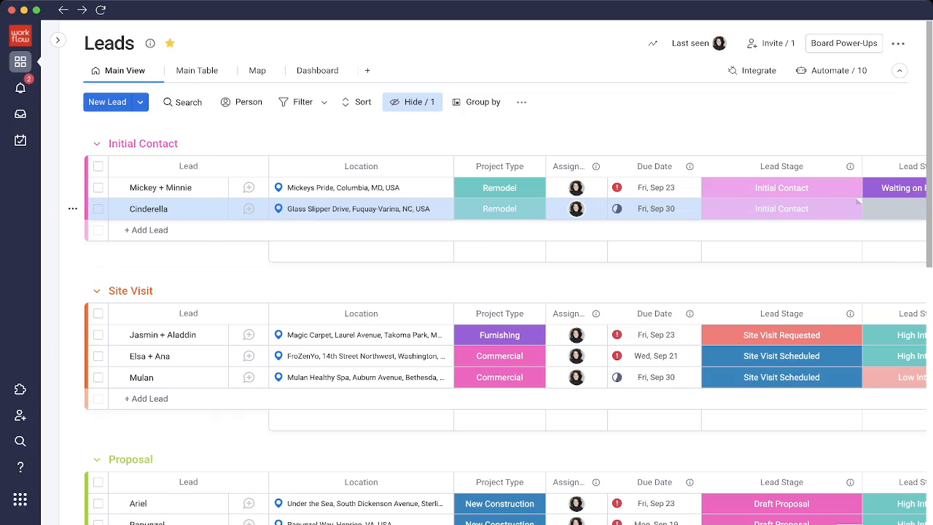
Step: Advance Cinderella's lead stage to Site Visit Scheduled and then Draft Proposal
click(782, 208)
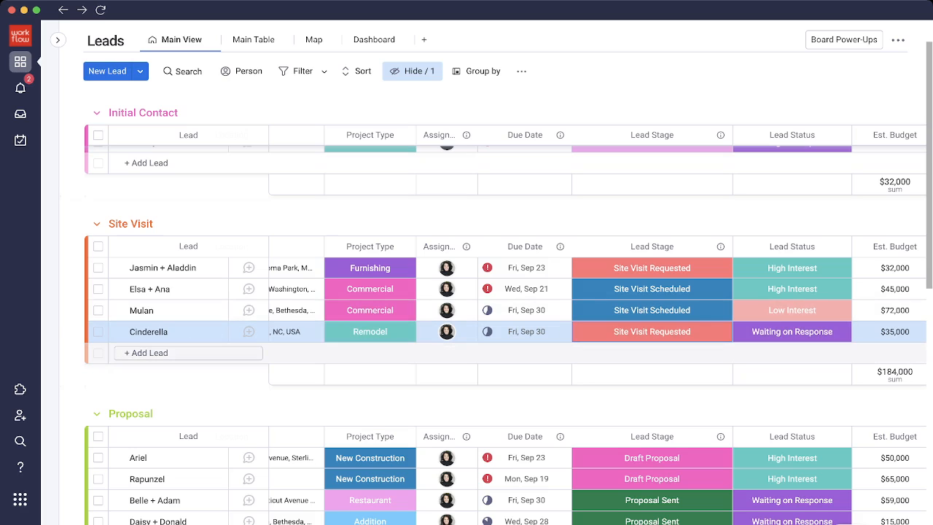
click(652, 331)
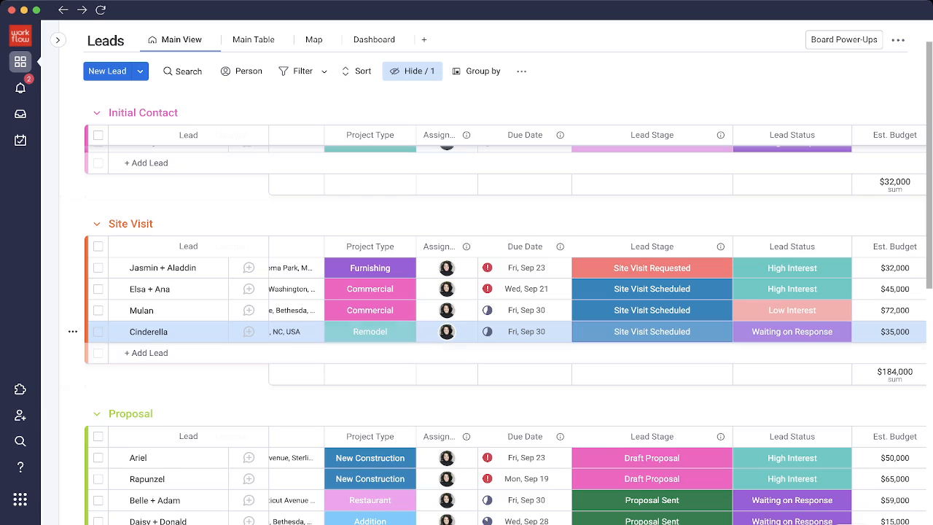
click(791, 331)
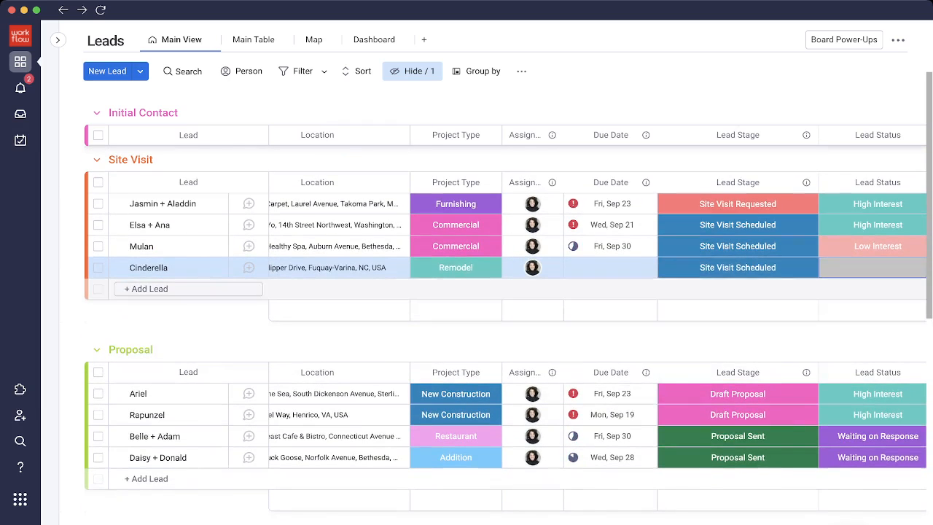
click(738, 267)
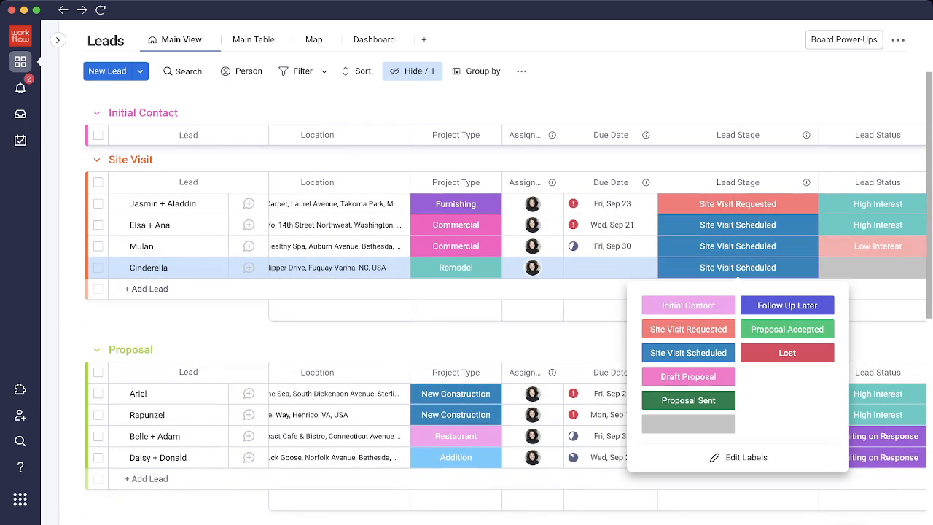
click(689, 376)
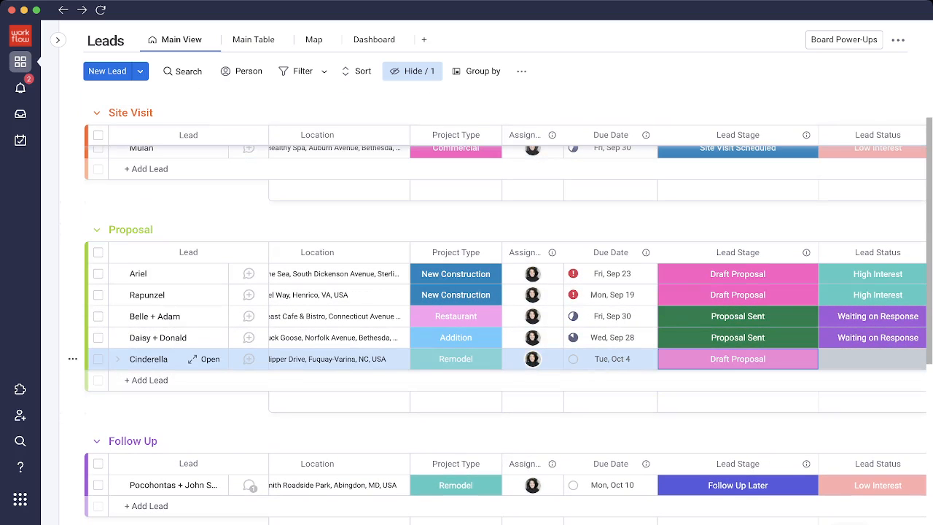
Step: Move Cinderella's lead stage to Proposal Sent, placing her in the Proposal group
scroll(right, 3)
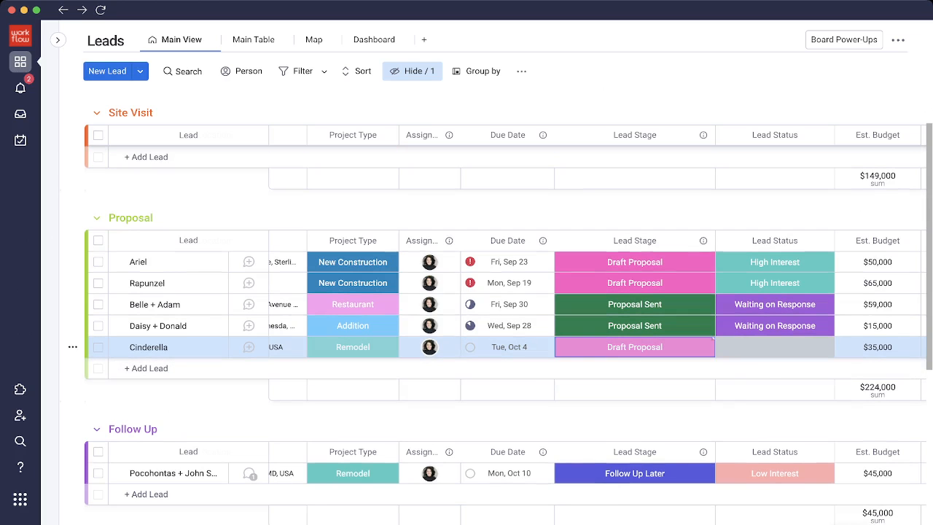
click(635, 347)
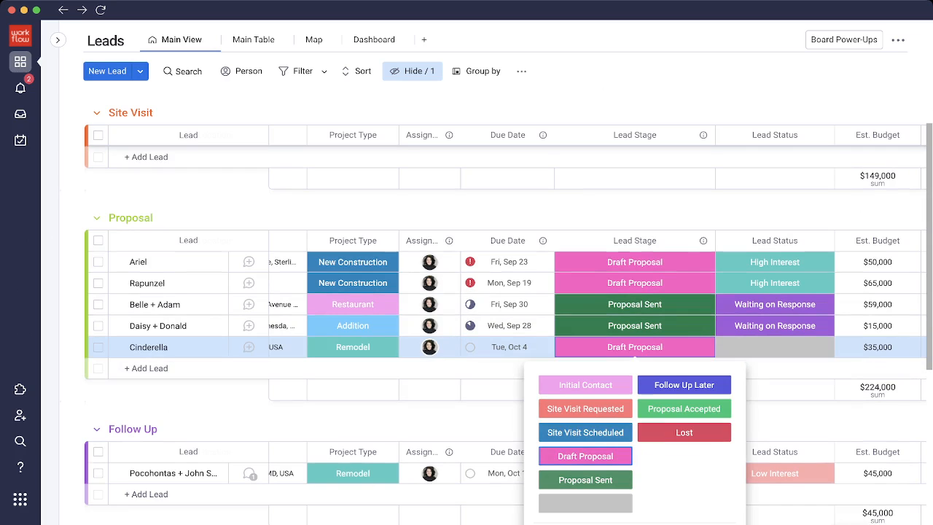
click(585, 479)
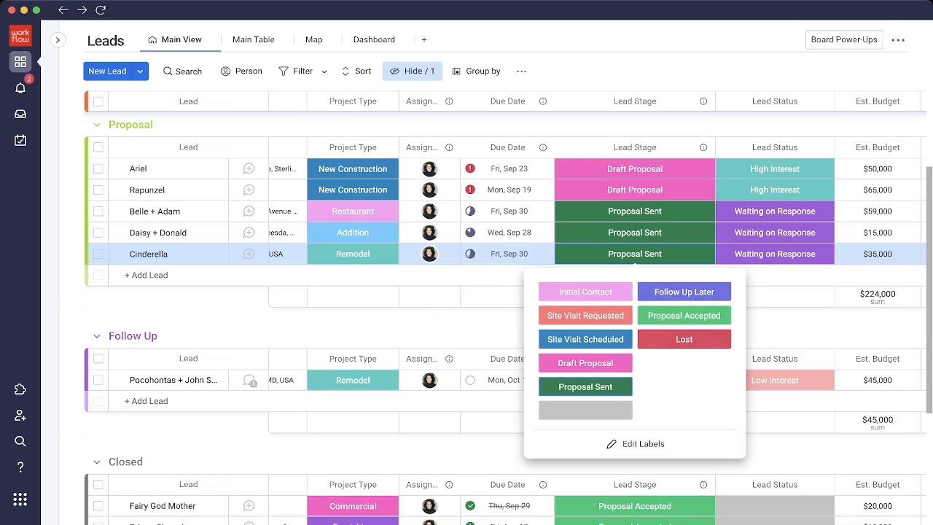
Step: Move Cinderella's due date to Tuesday, December 6, 2022 via the date picker
click(682, 292)
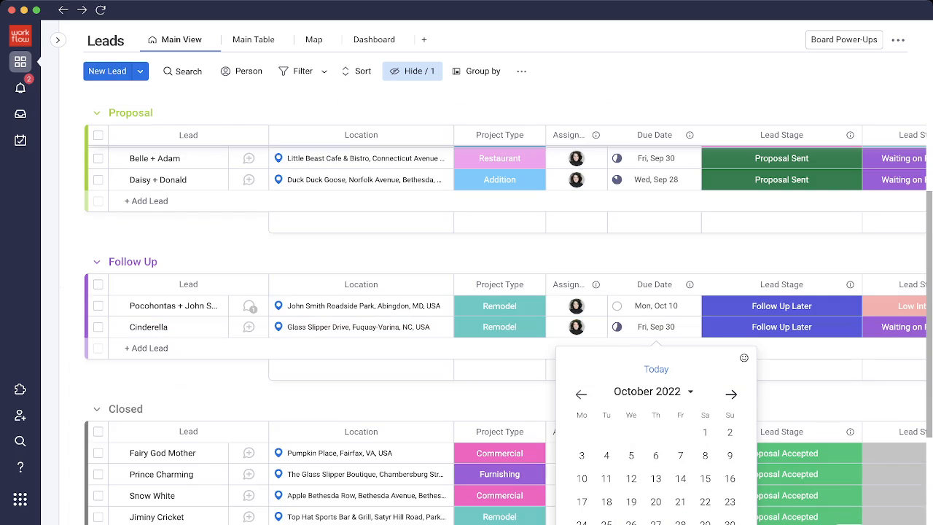
click(732, 394)
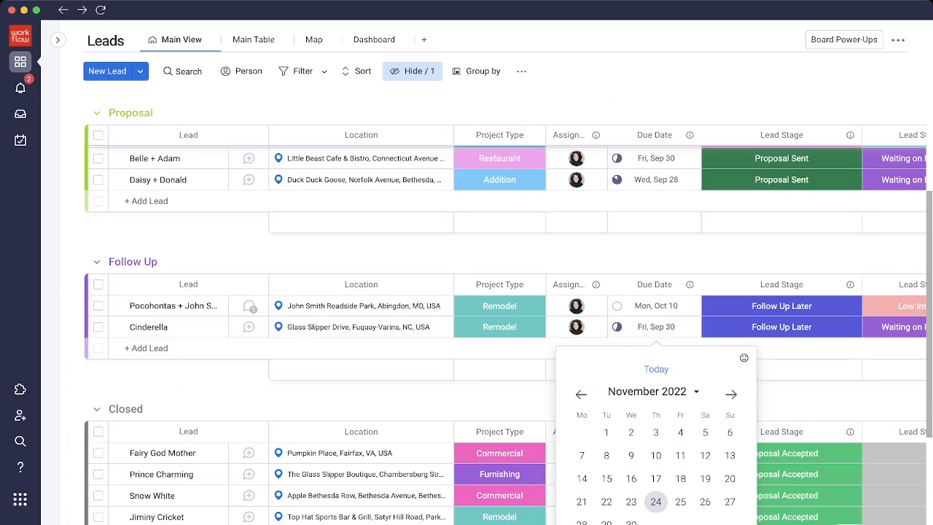
click(732, 393)
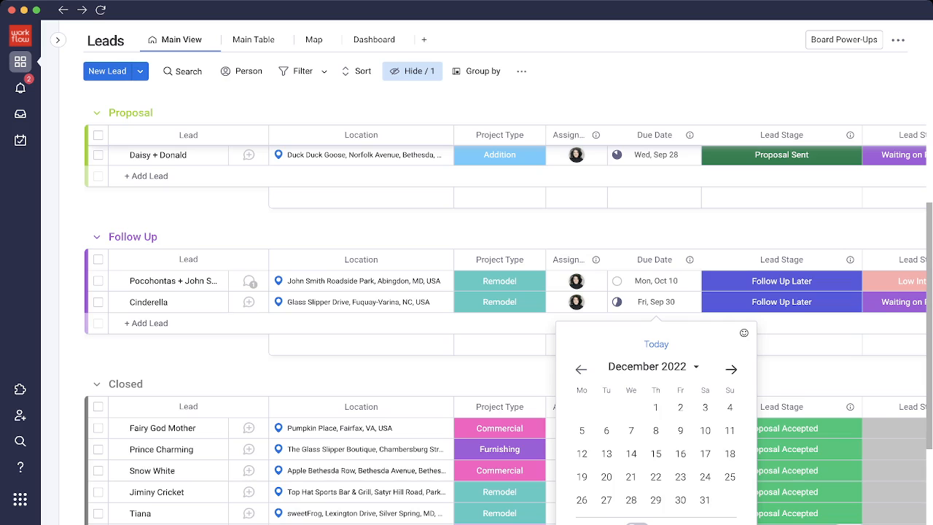
click(606, 430)
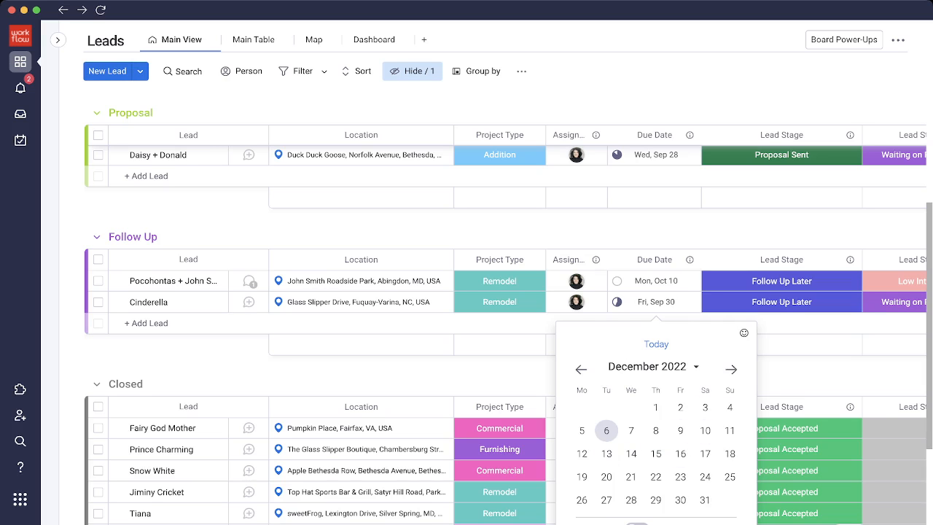
click(606, 431)
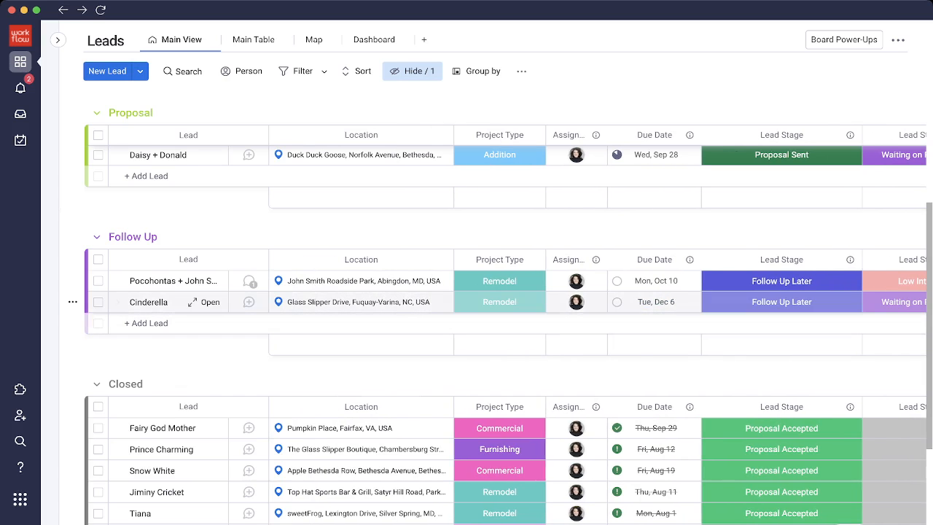
mouse_move(248, 300)
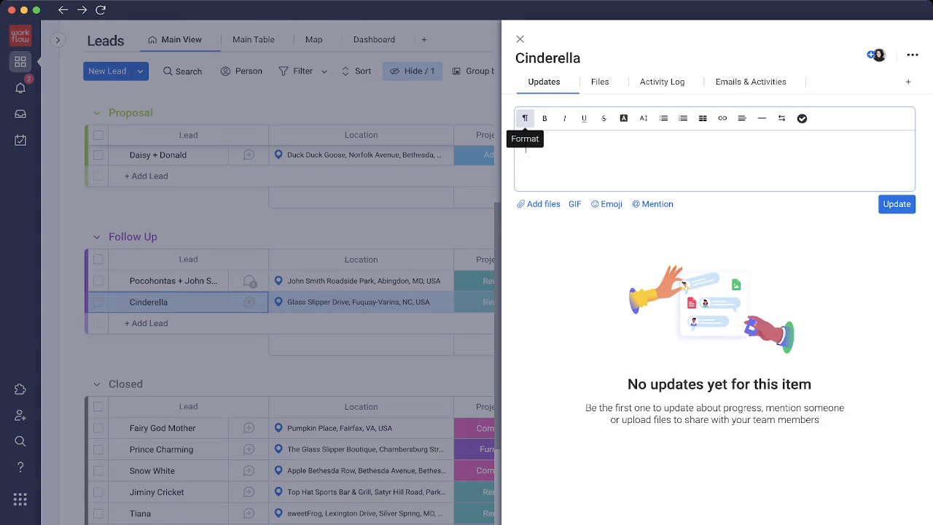
Step: Post the update "Cinderella said to contact after thanks giving" and close her lead details
text(Cinderella)
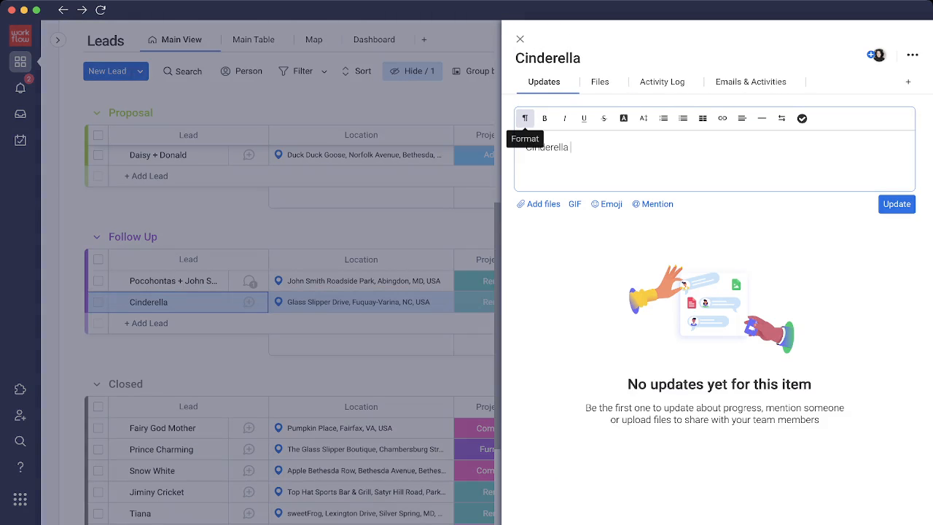
text(said to contact after thanks giving)
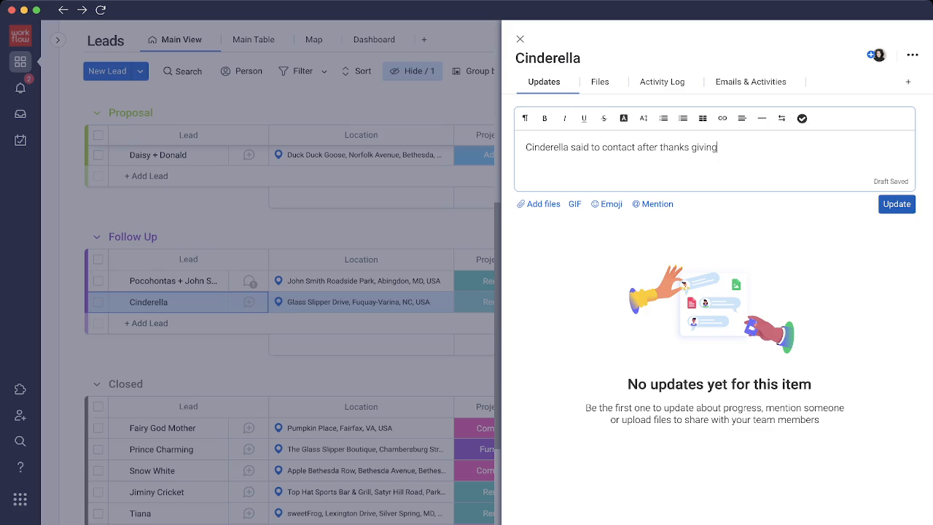
click(896, 205)
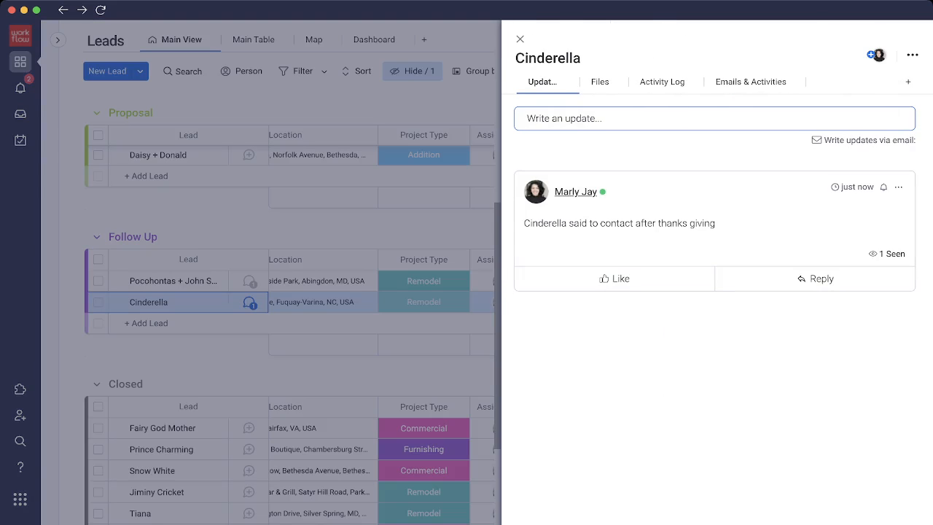
triple_click(618, 223)
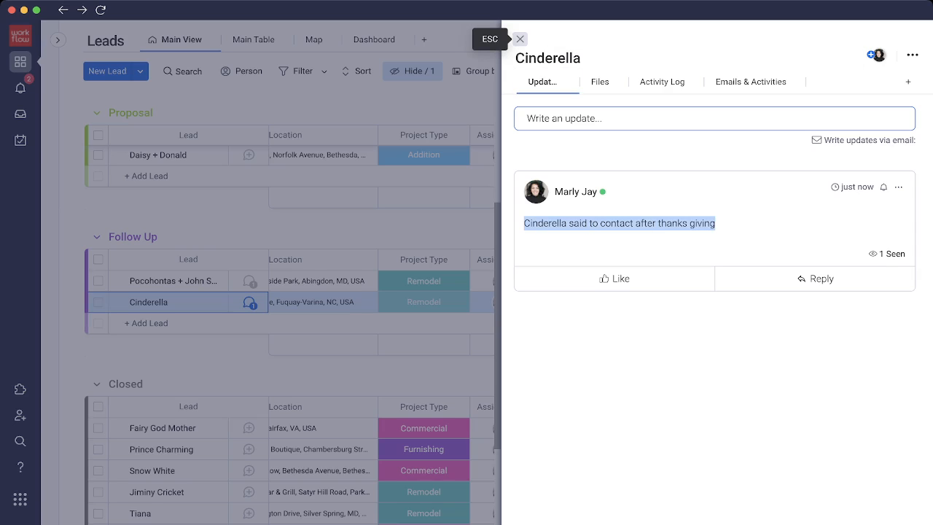
click(519, 38)
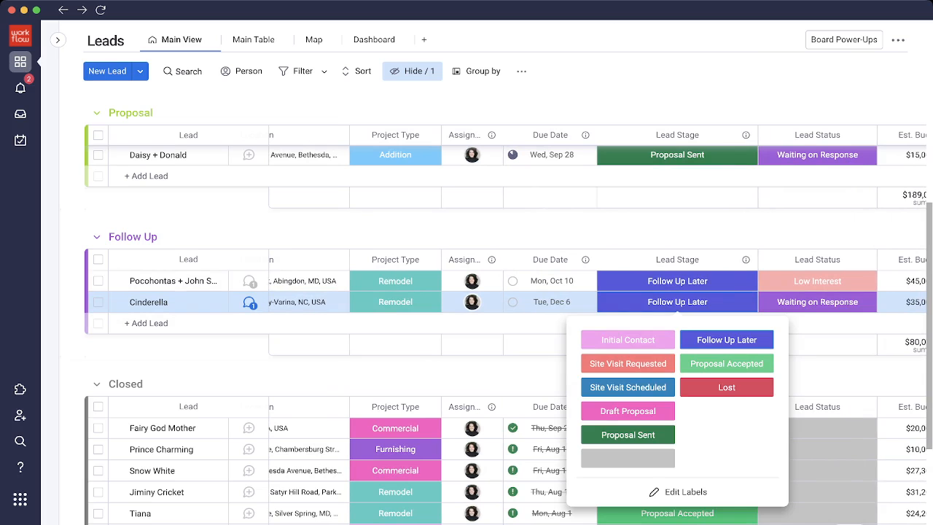
Step: Mark Cinderella as Proposal Accepted so she moves to Closed, then show the workspace board list
click(726, 363)
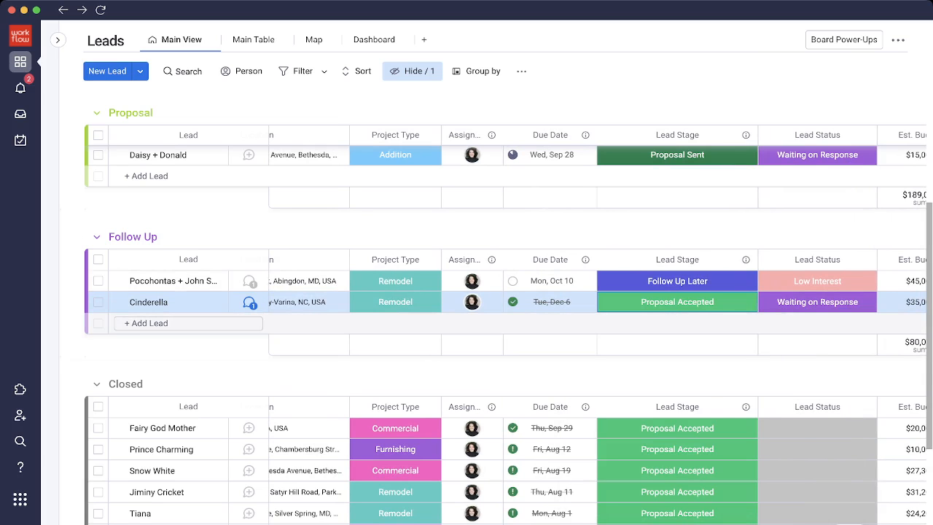
scroll(down, 3)
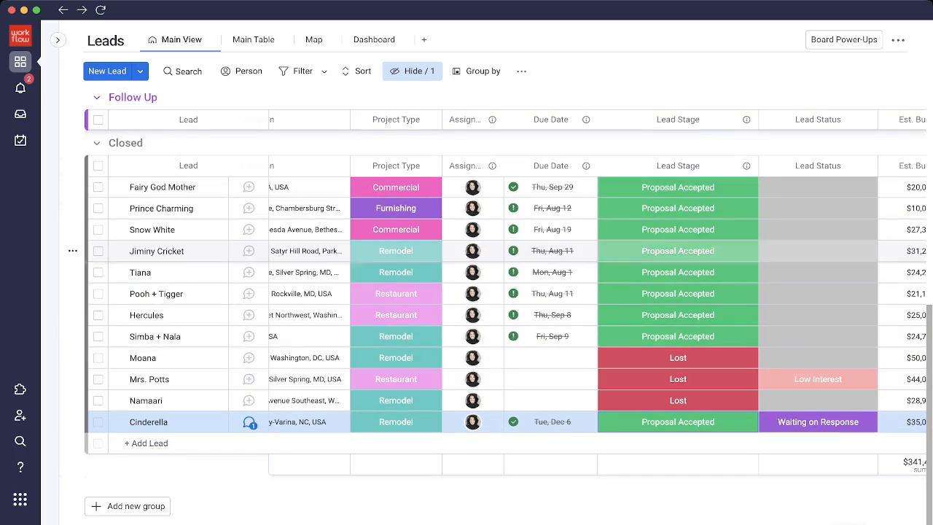
scroll(right, 3)
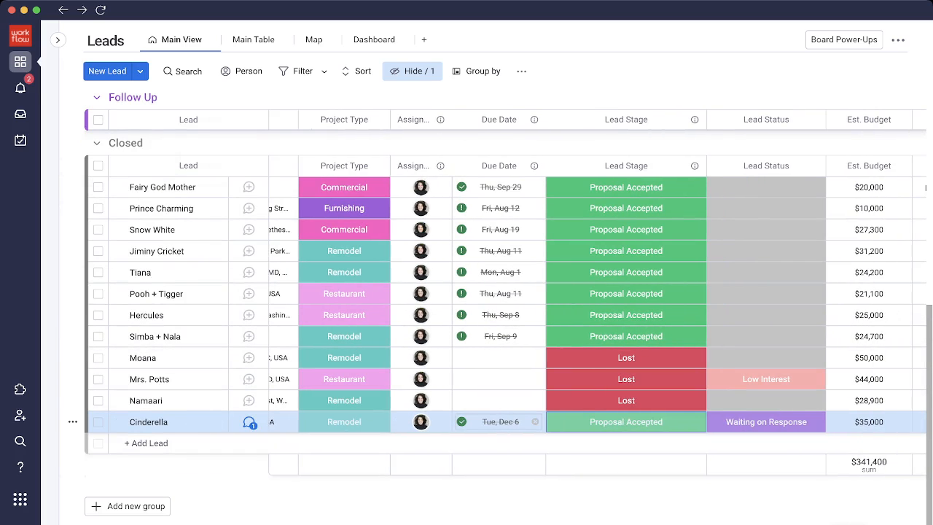
click(58, 40)
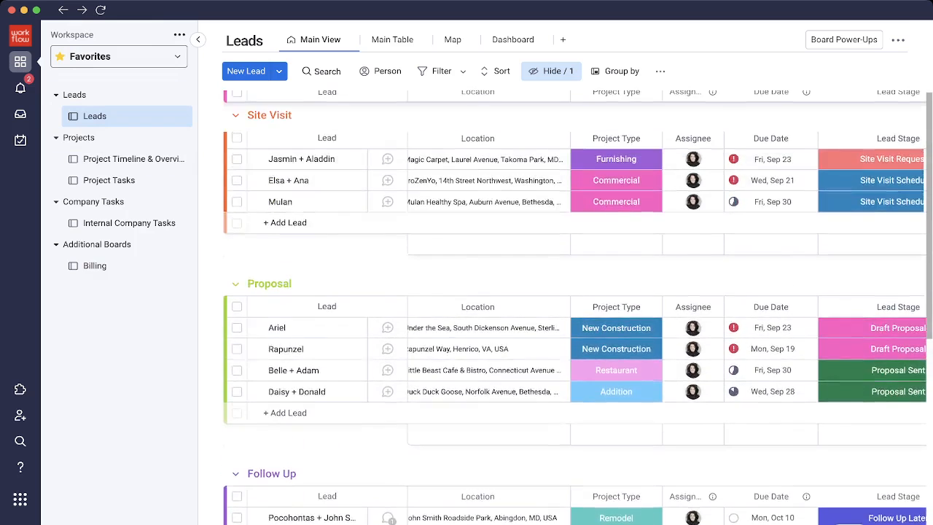
Step: Switch the Leads board to Map view and check the Belle + Adam lead's pin popup
scroll(up, 3)
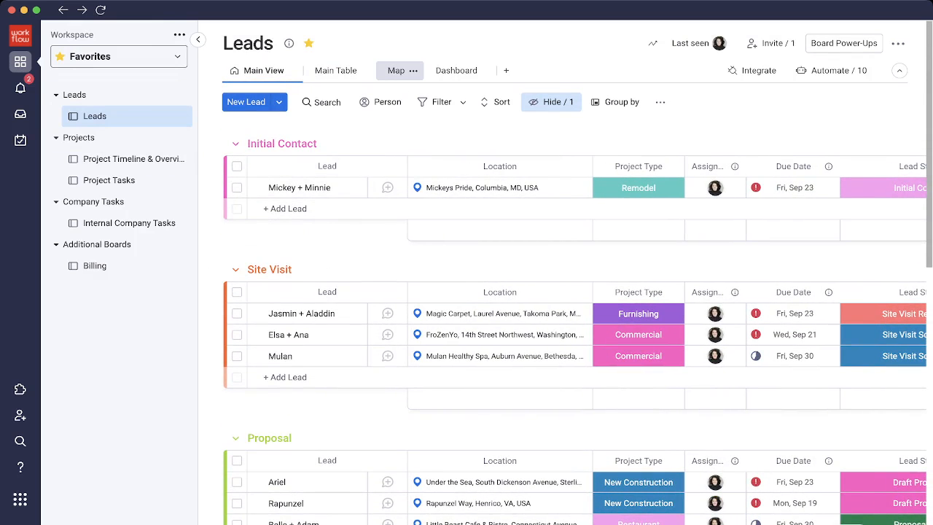
click(454, 70)
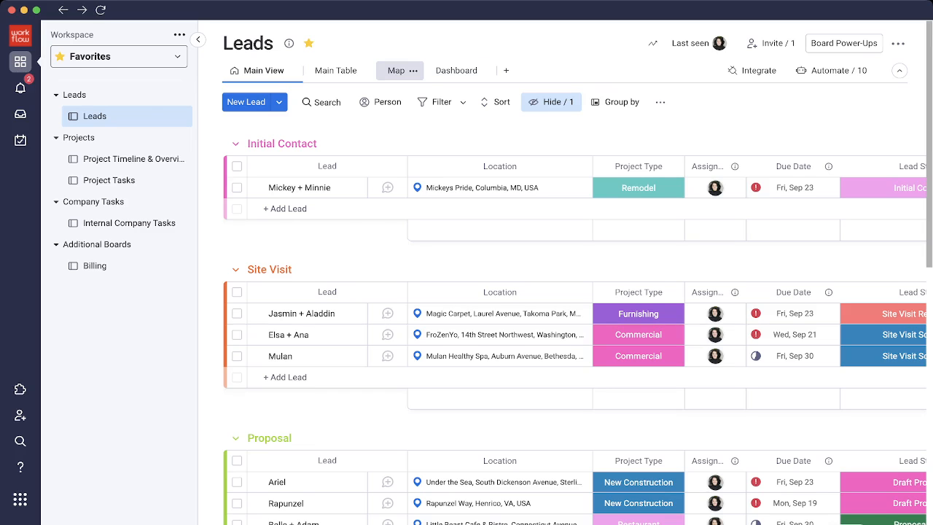
click(396, 70)
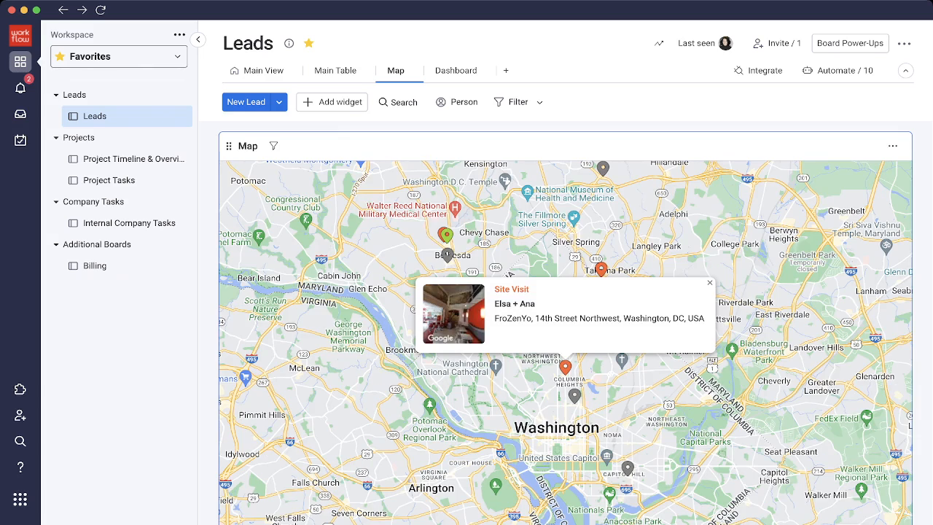
click(708, 283)
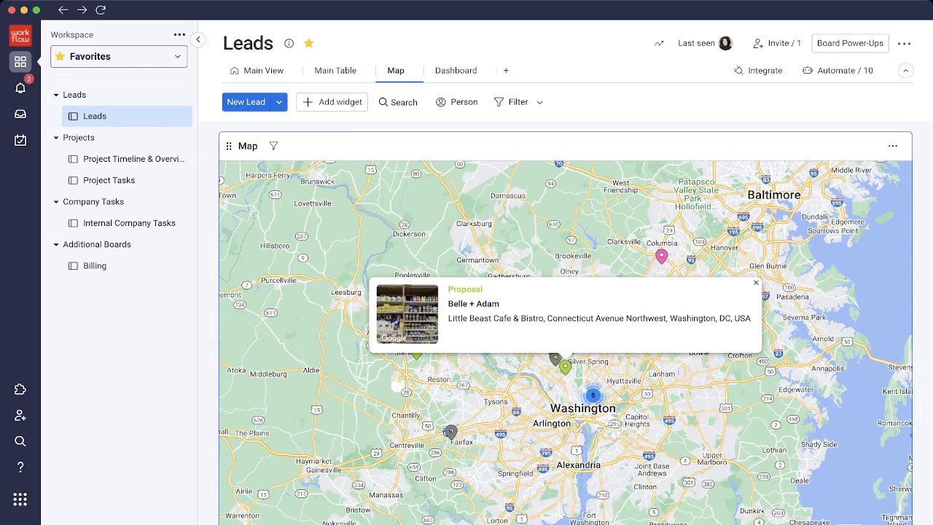
click(755, 283)
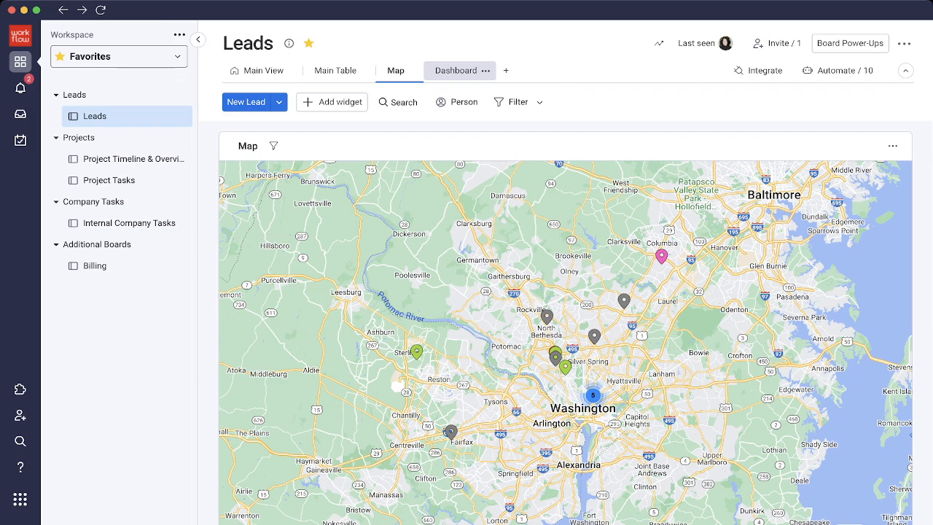
click(455, 69)
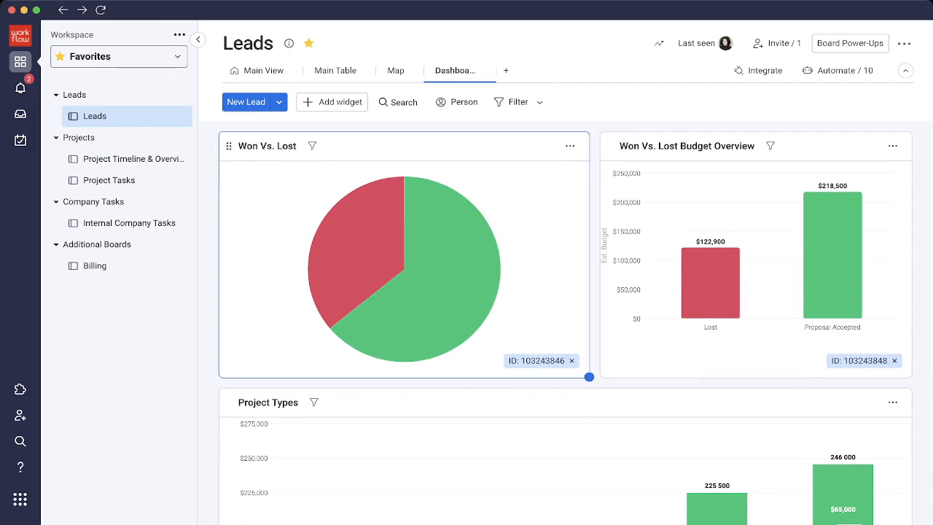
scroll(down, 3)
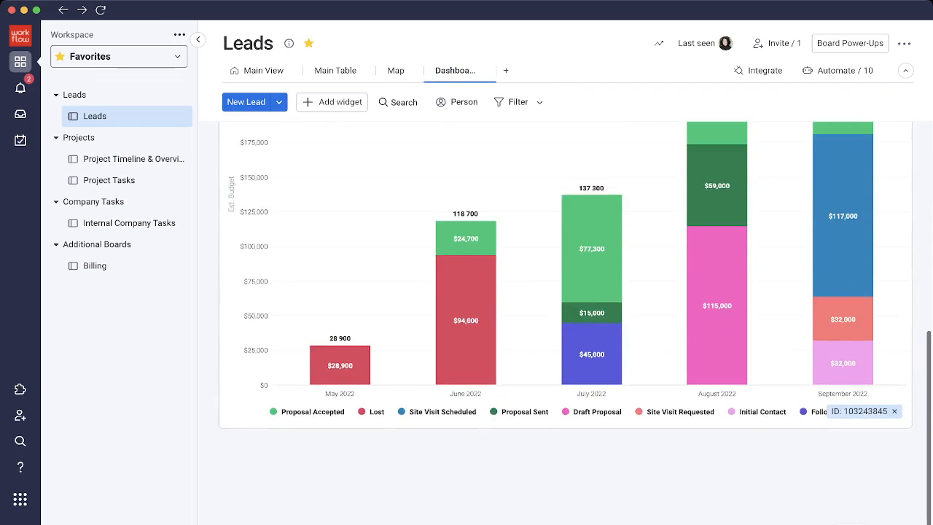
scroll(up, 3)
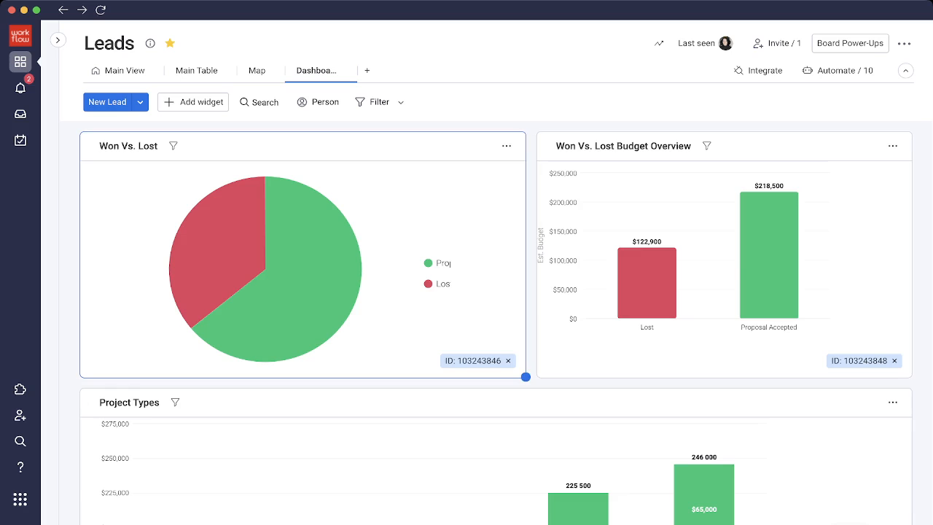
drag(524, 376, 769, 376)
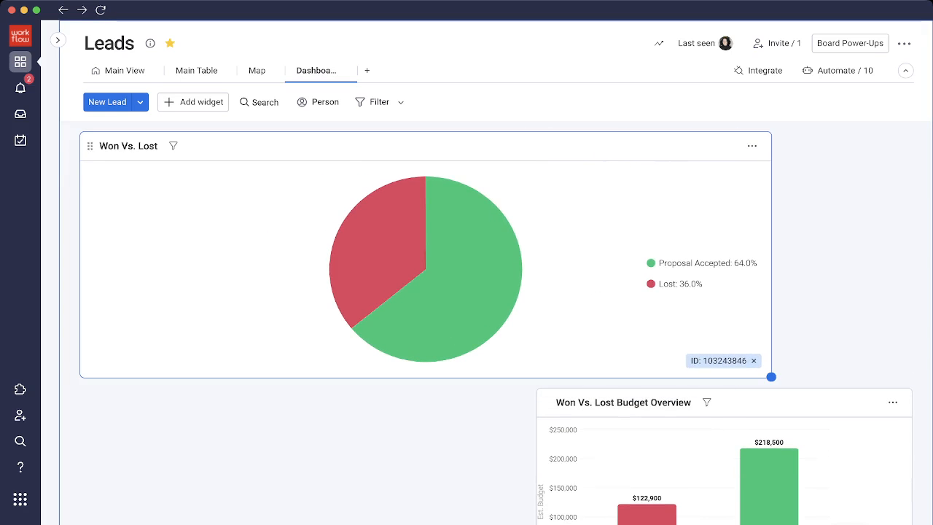
scroll(down, 3)
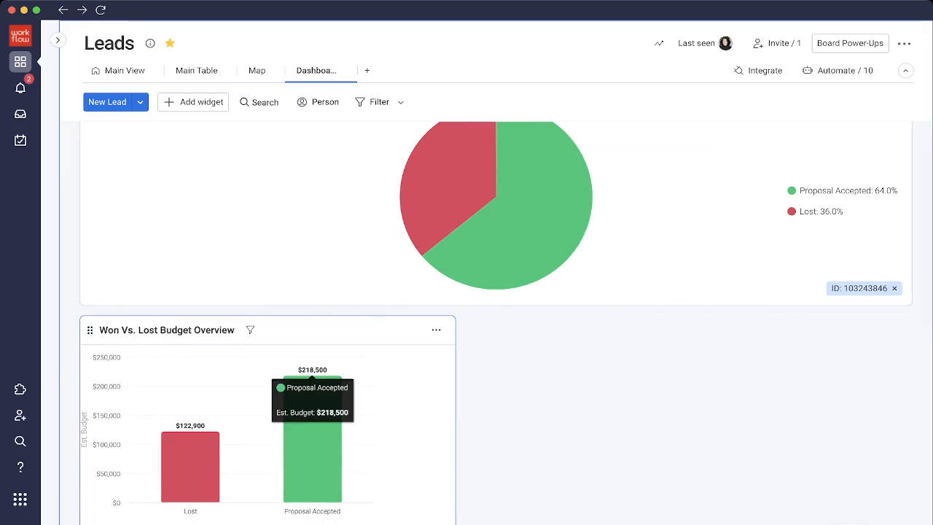
scroll(down, 3)
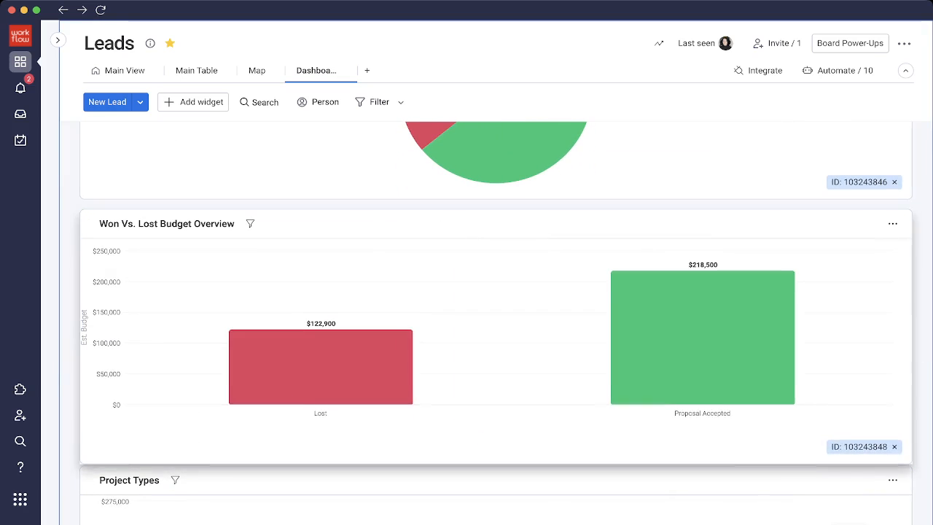
scroll(up, 3)
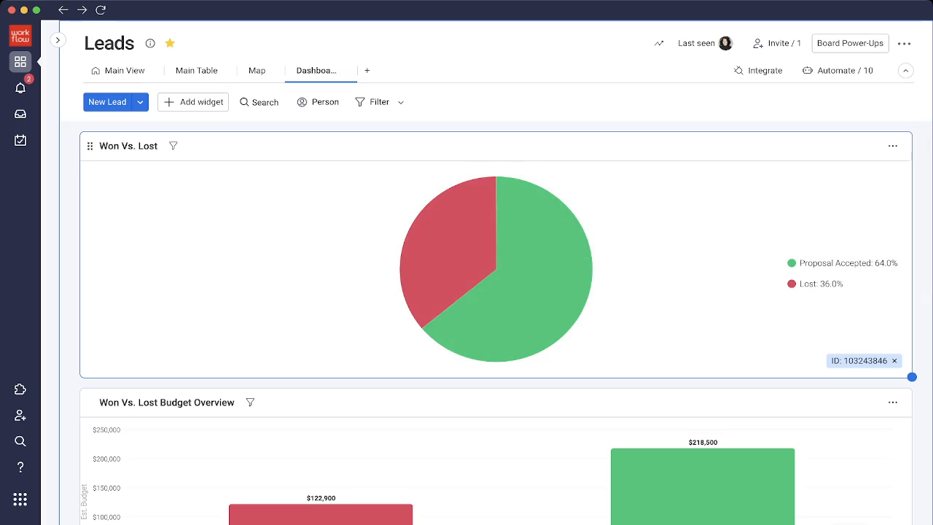
scroll(down, 3)
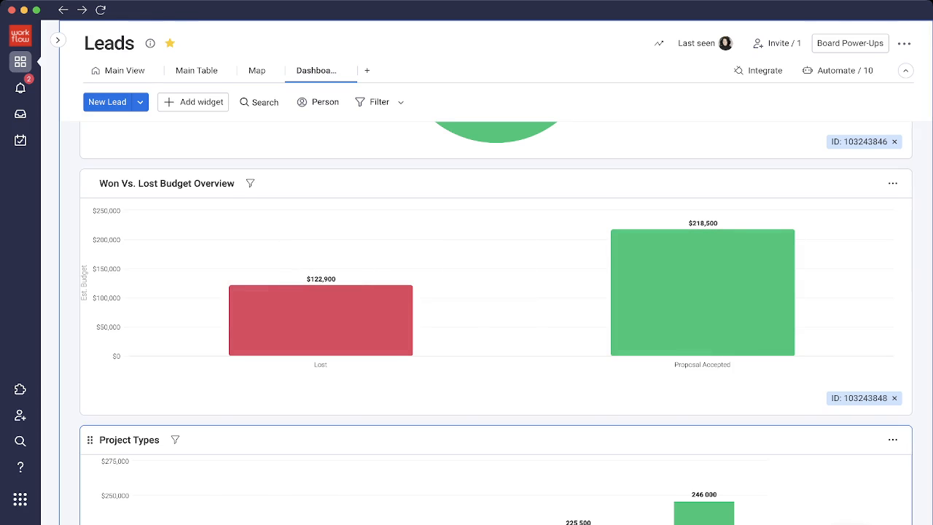
scroll(down, 3)
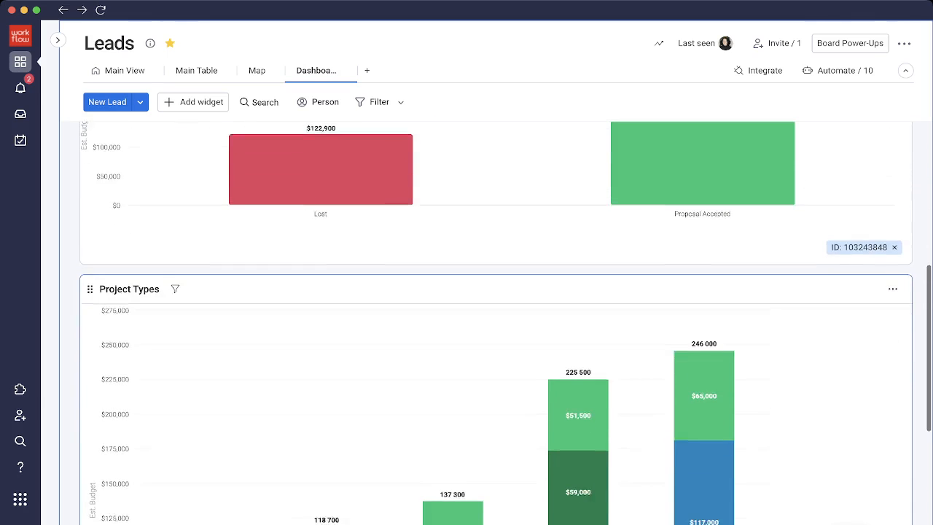
scroll(down, 3)
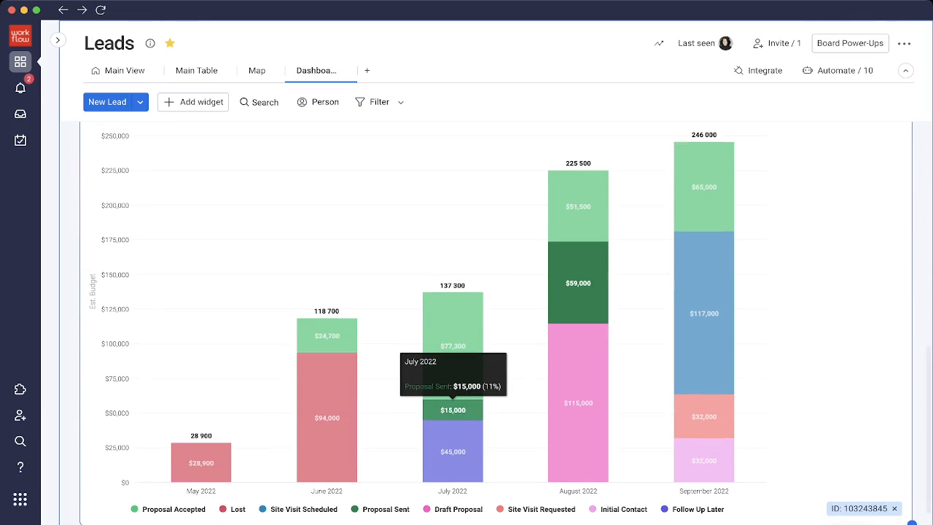
mouse_move(452, 351)
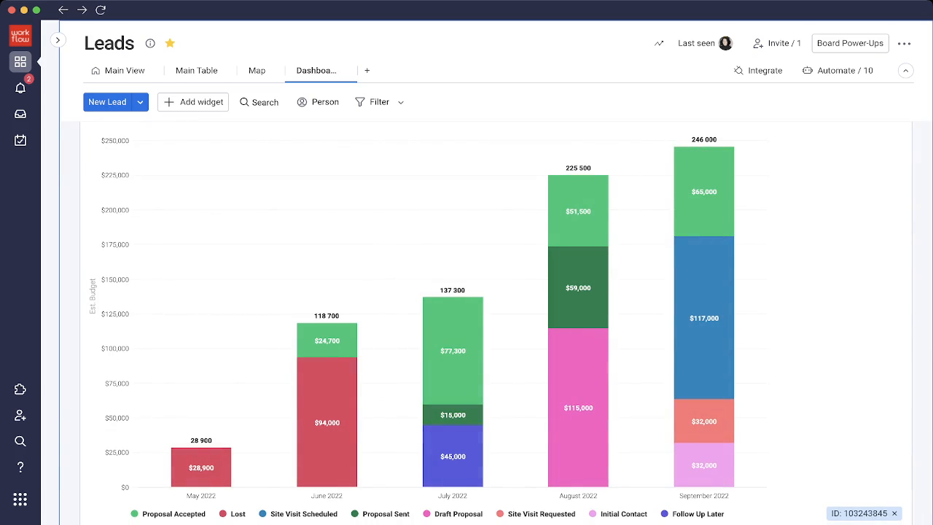
mouse_move(704, 318)
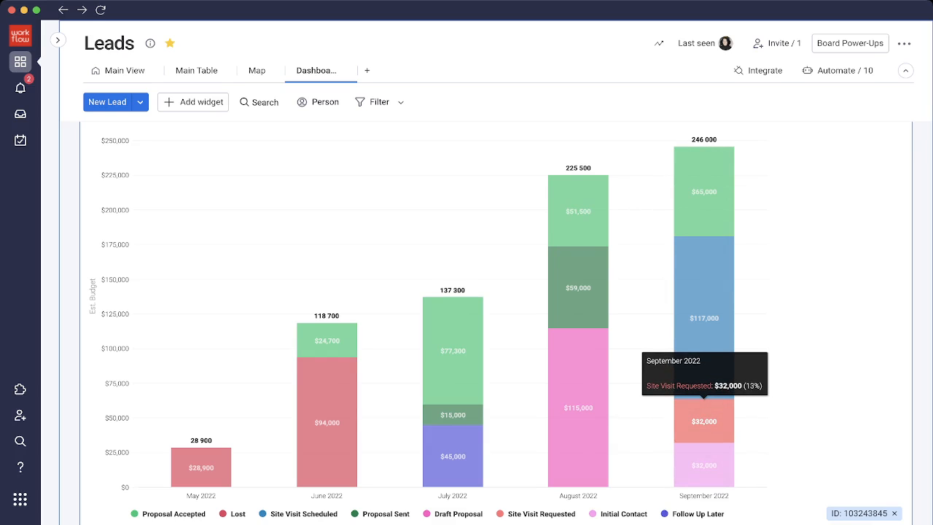
mouse_move(703, 317)
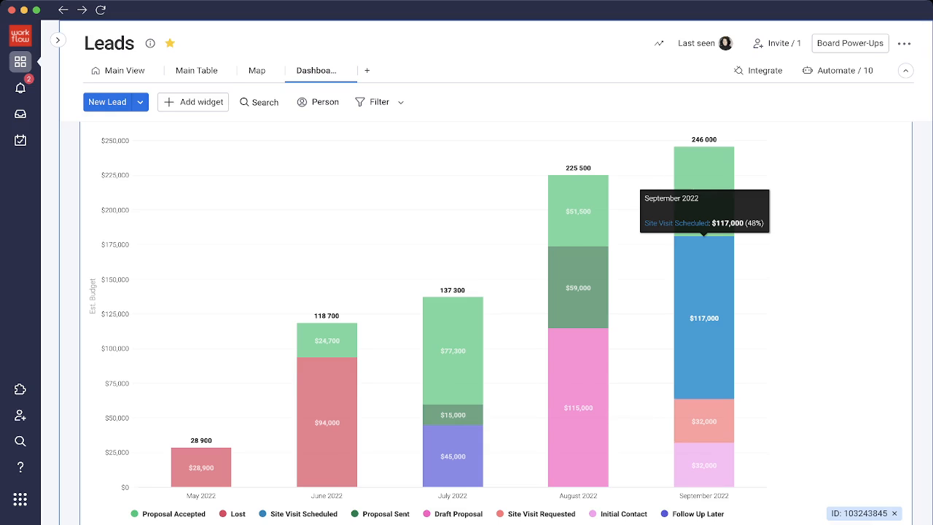
mouse_move(702, 178)
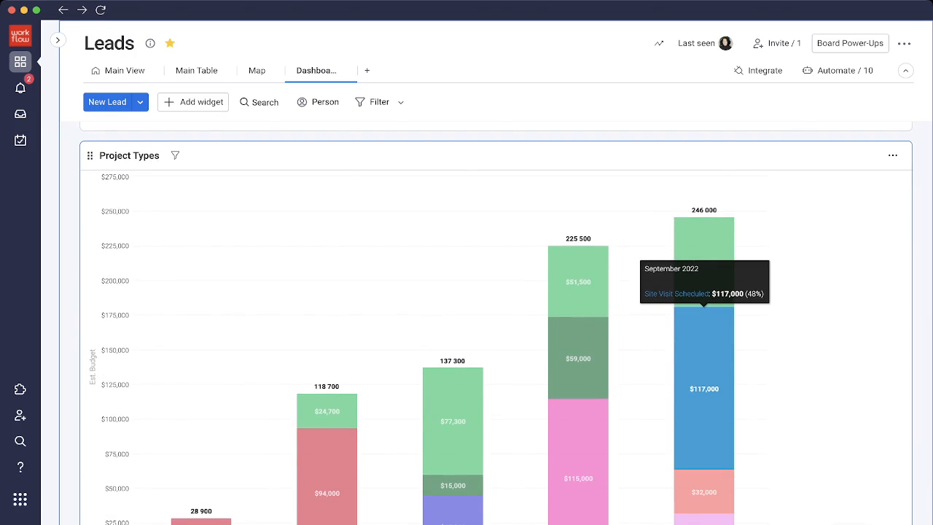
scroll(down, 3)
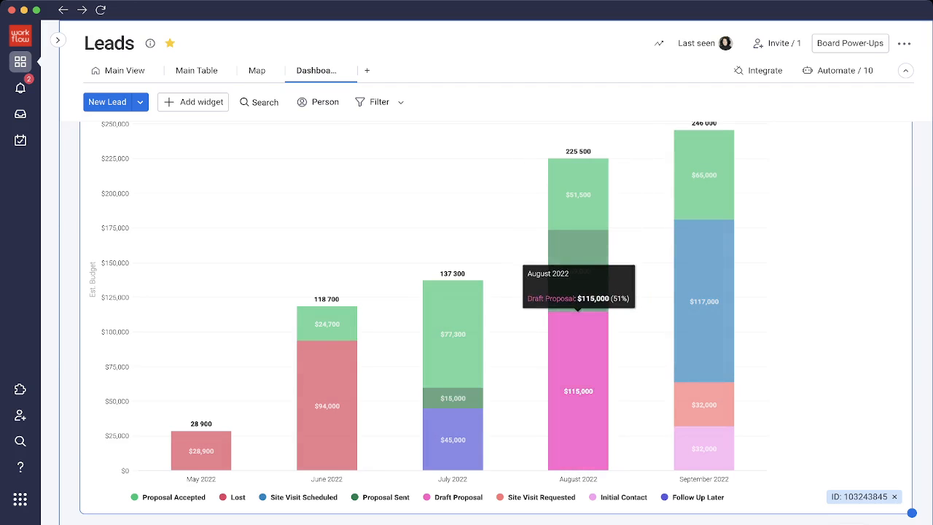
mouse_move(452, 334)
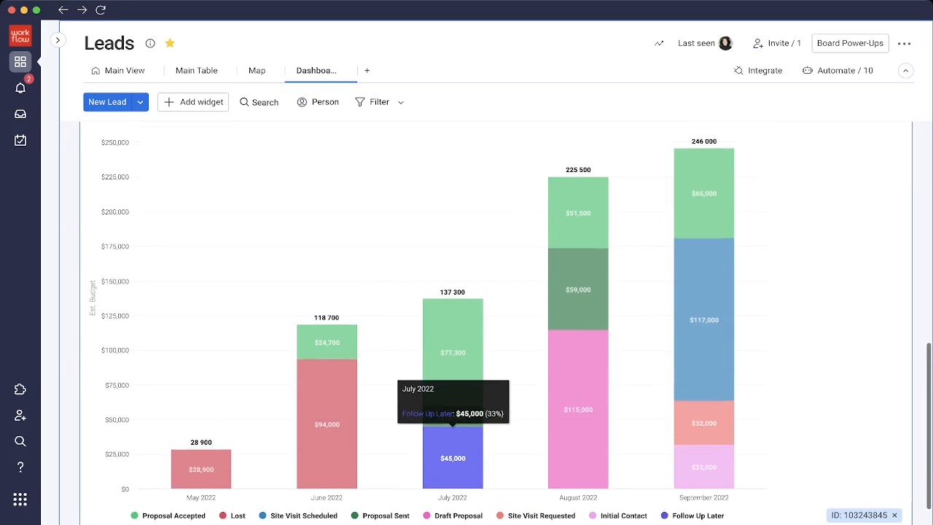
scroll(up, 3)
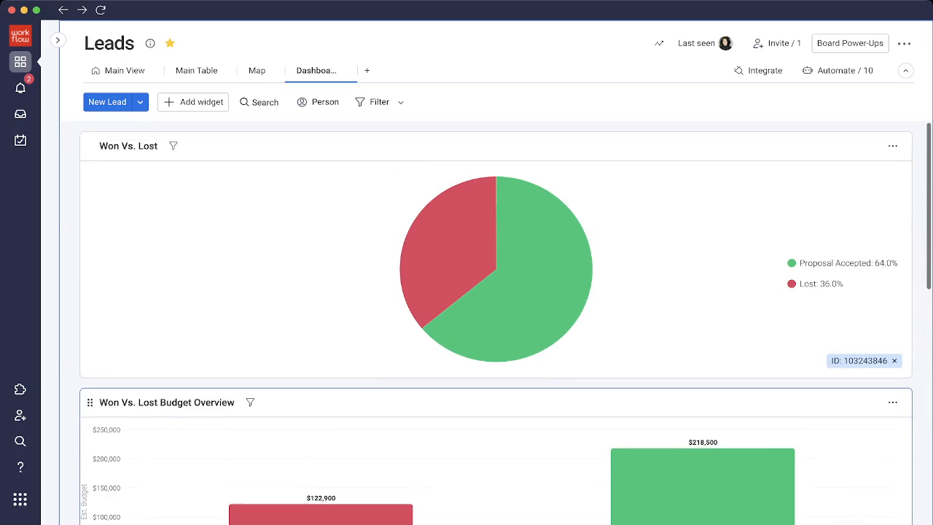
Step: Return the Leads board to Main View at the Closed group with the workspace board list shown
click(124, 70)
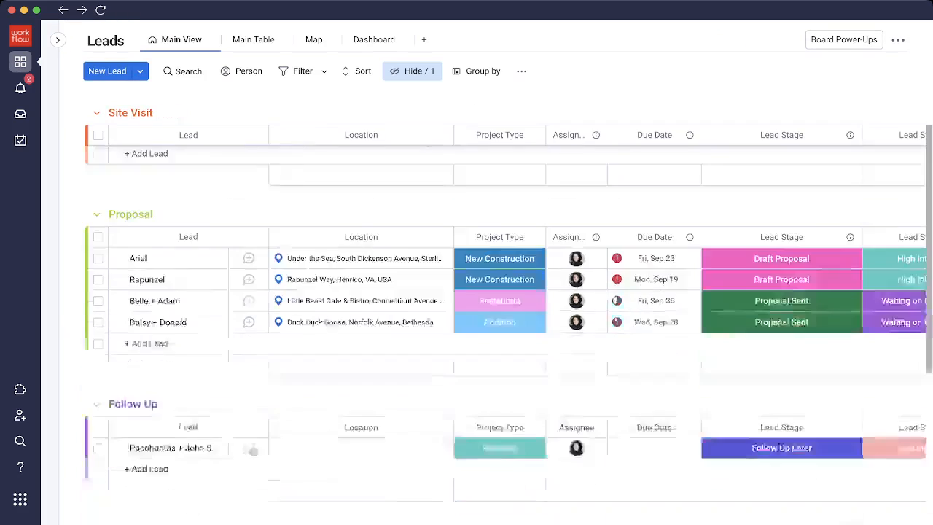
scroll(down, 3)
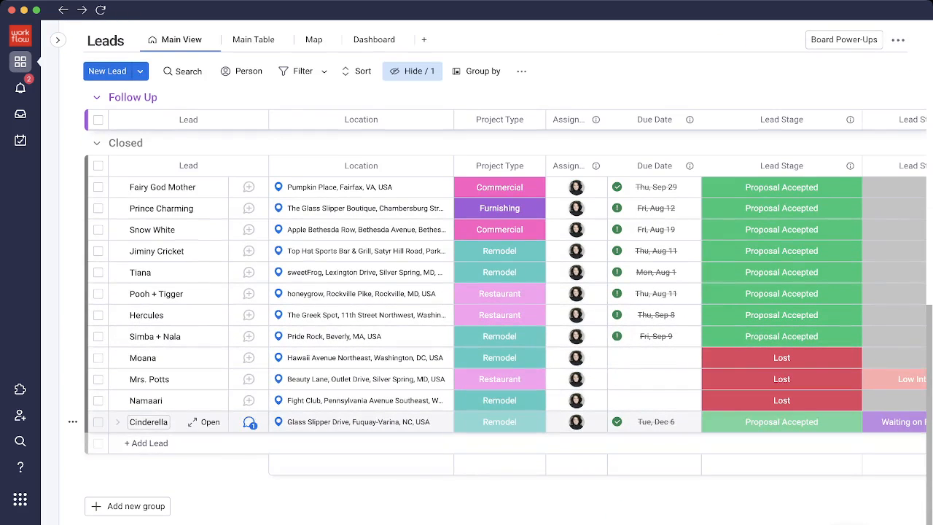
mouse_move(361, 166)
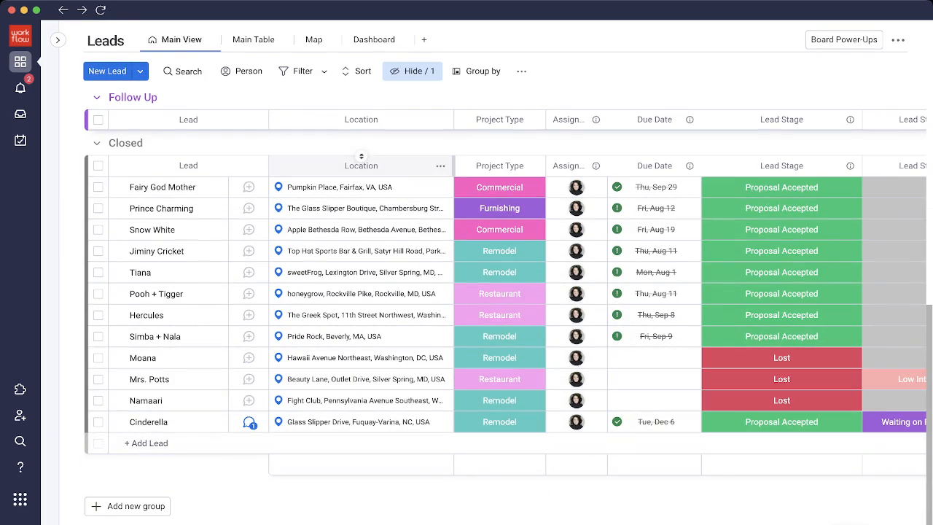
click(59, 41)
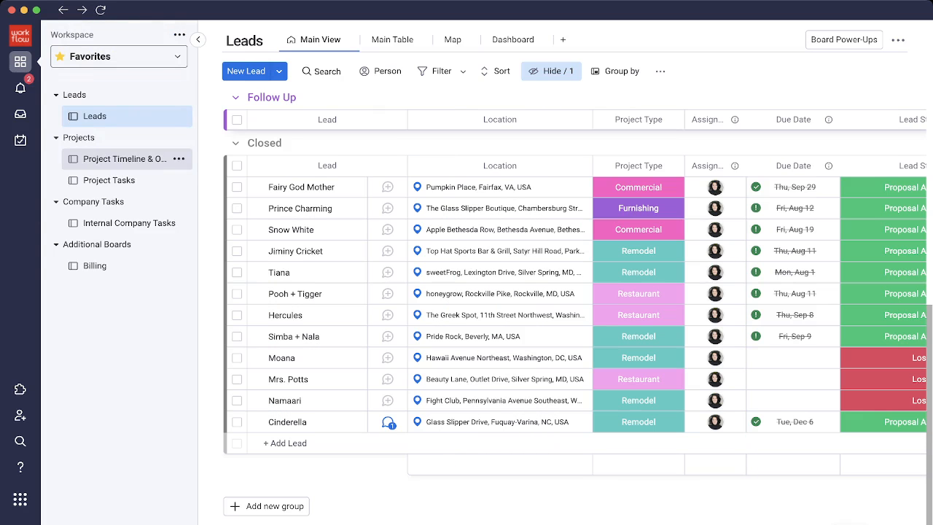
mouse_move(126, 159)
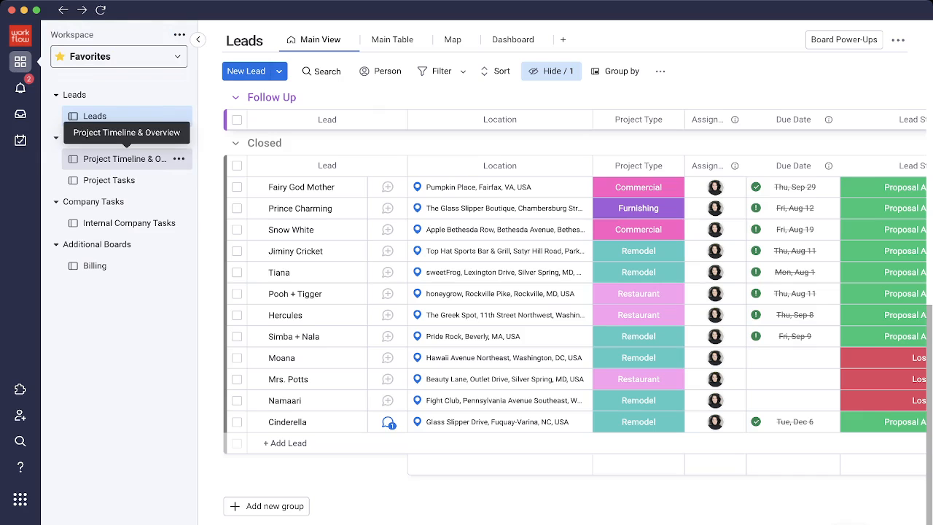
Step: Open the Project Timeline & Overview board's main table and scan across its columns
click(125, 158)
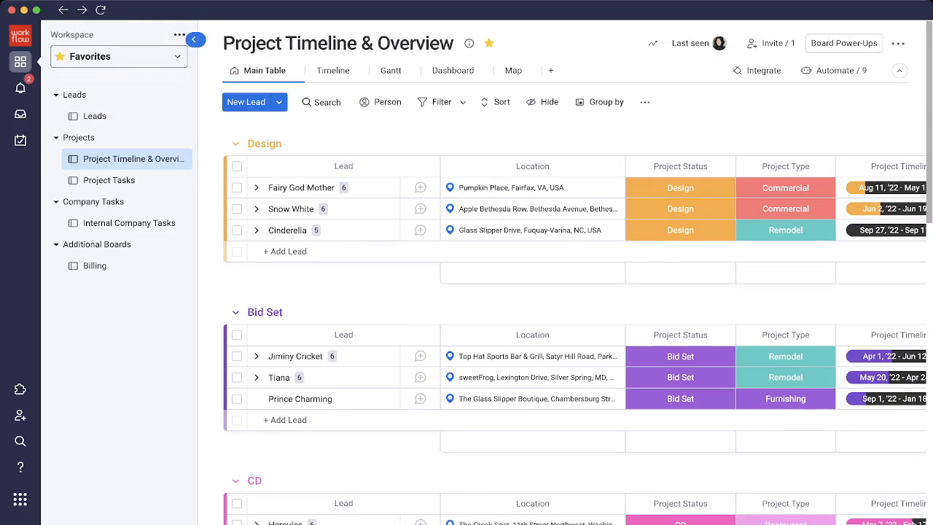
click(195, 39)
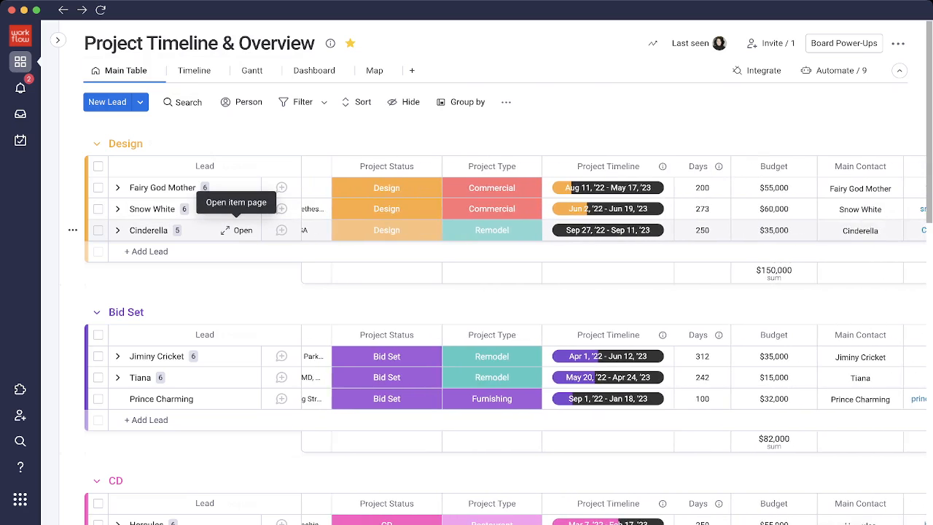
scroll(right, 3)
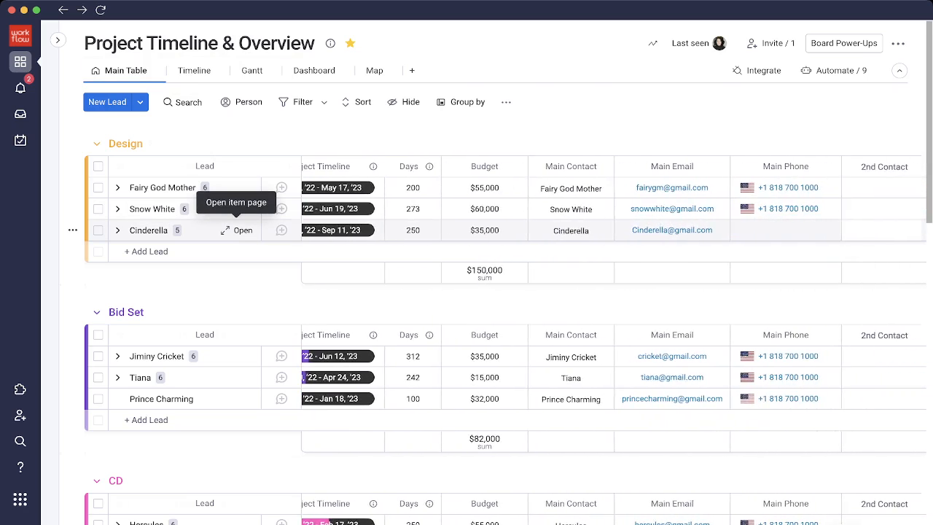
scroll(right, 3)
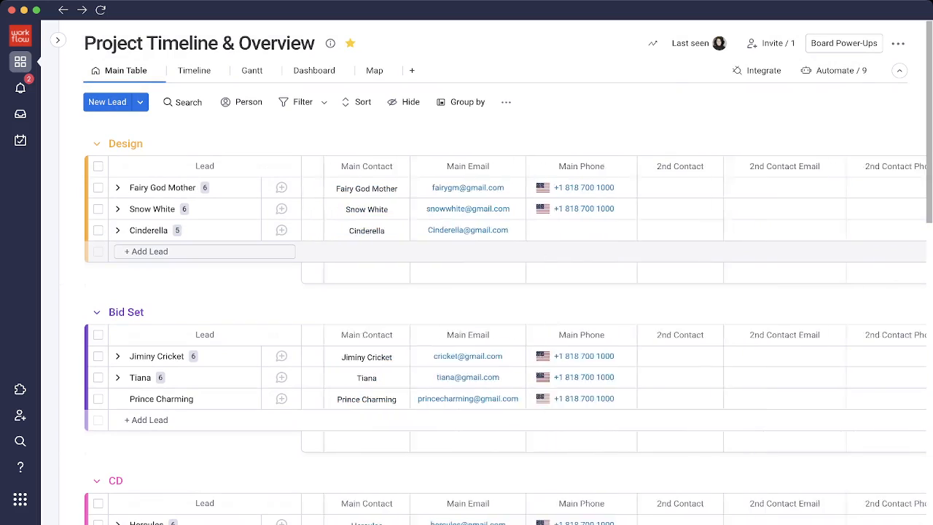
scroll(right, 3)
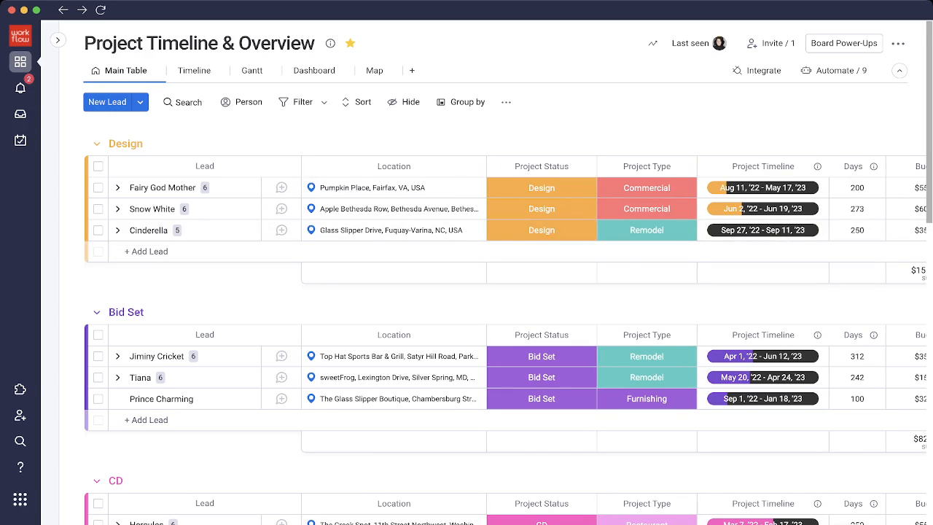
scroll(right, 3)
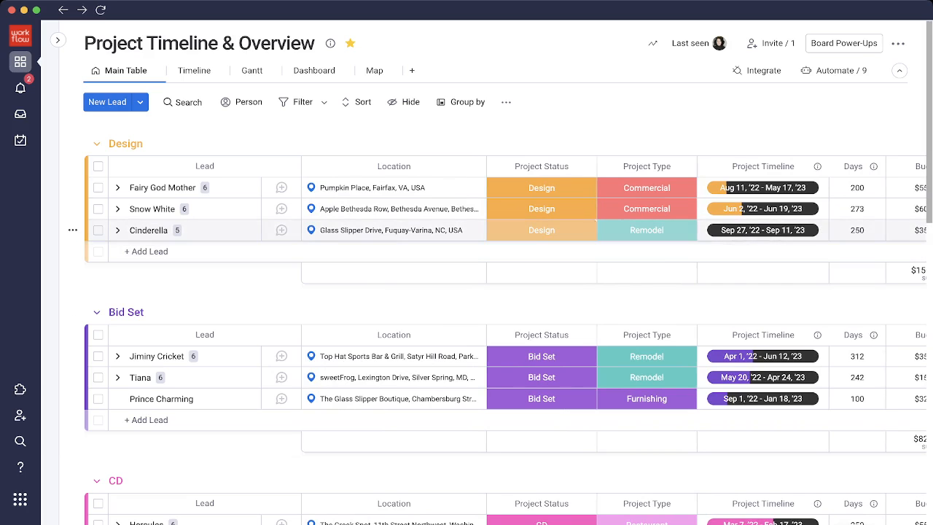
Step: Change Cinderella's project status from Design to Bid Set and then to CD
click(542, 230)
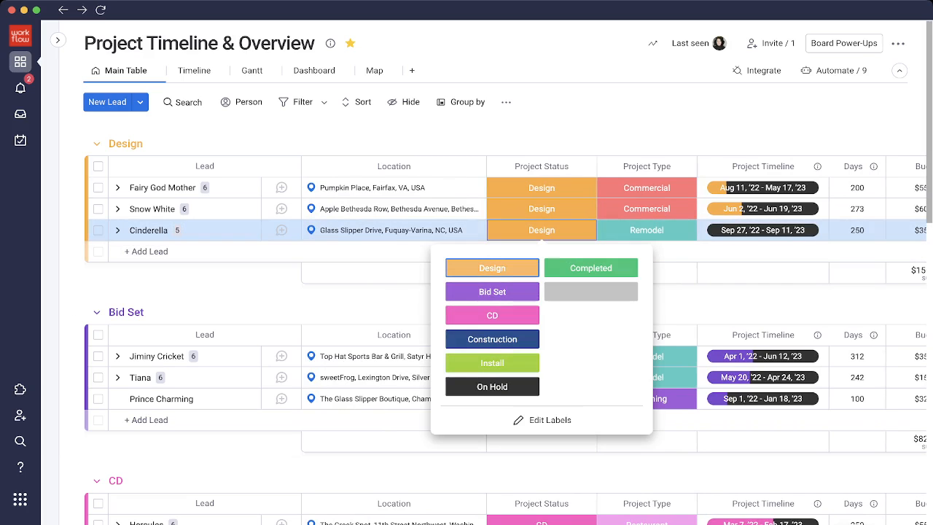
click(492, 291)
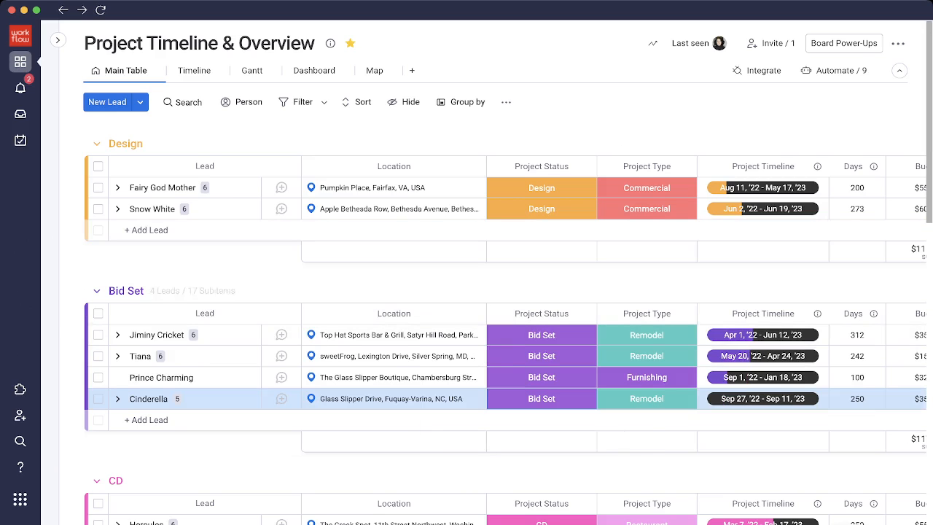
scroll(down, 3)
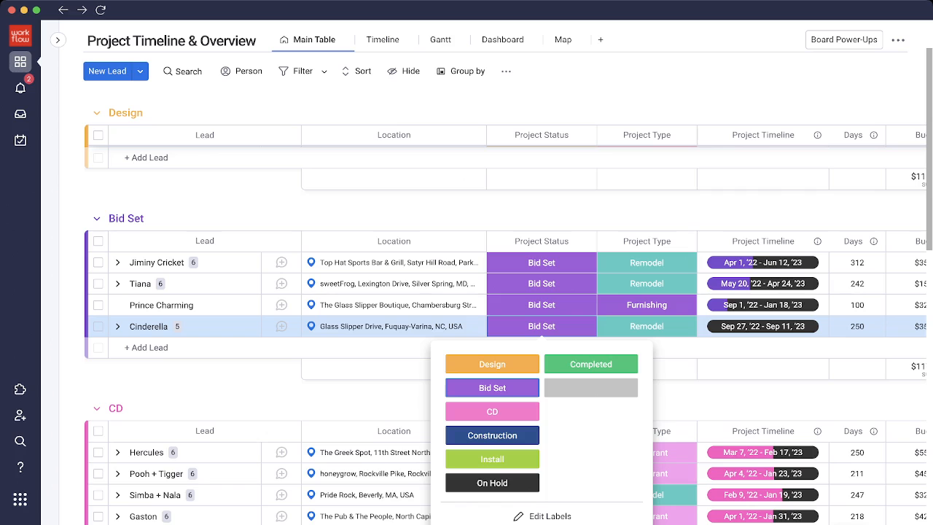
click(493, 411)
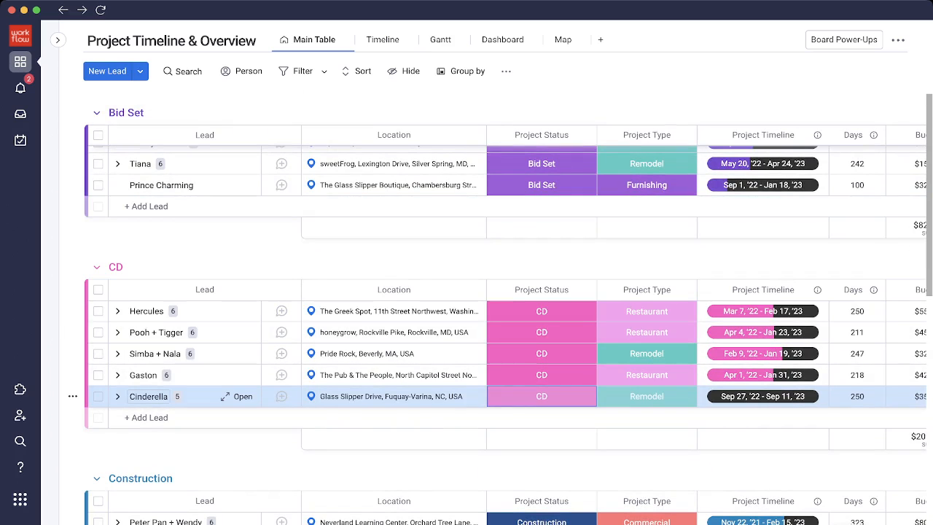
scroll(up, 3)
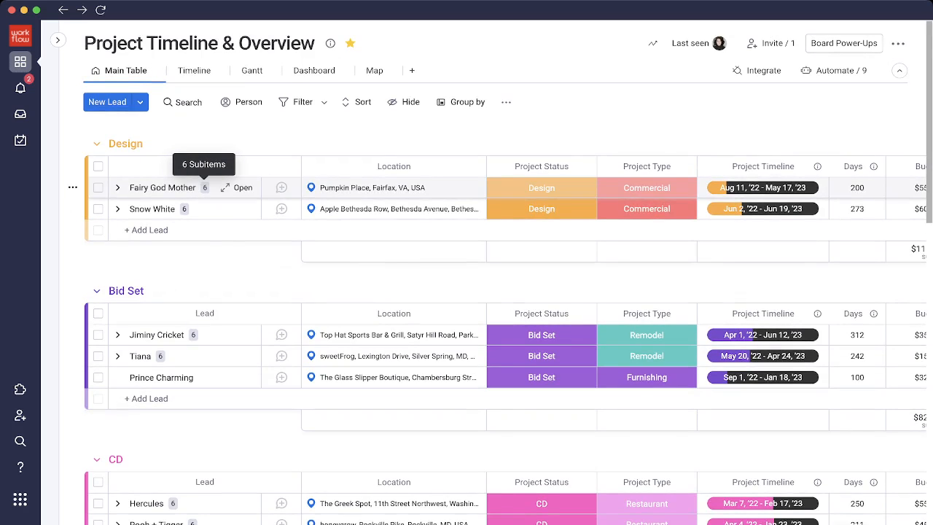
mouse_move(194, 70)
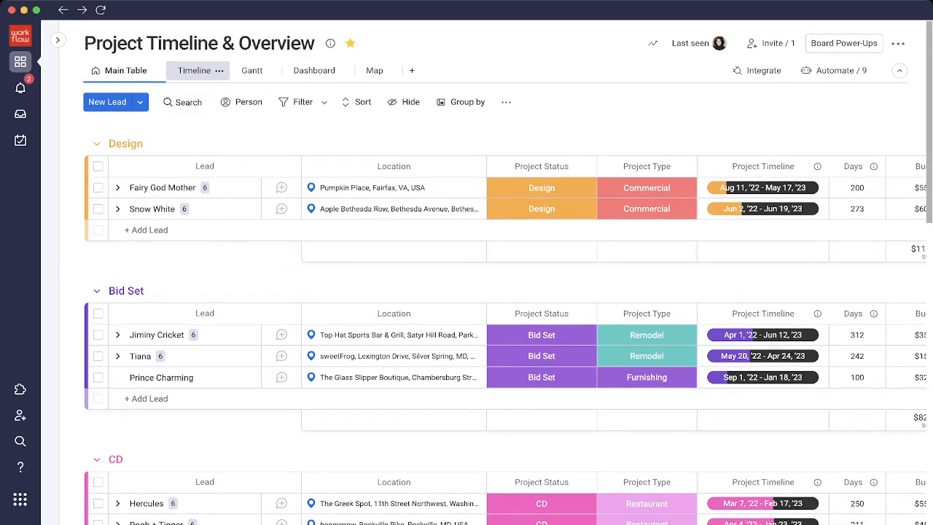
click(194, 70)
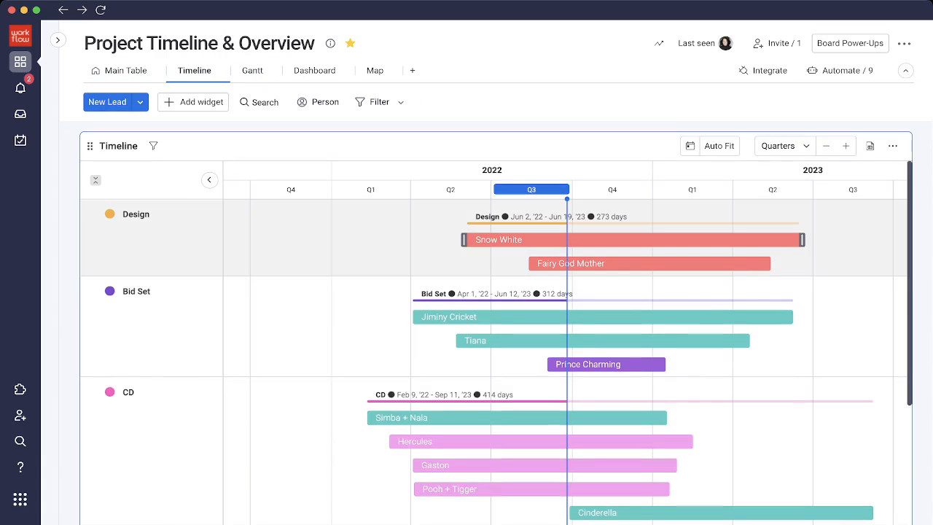
scroll(down, 3)
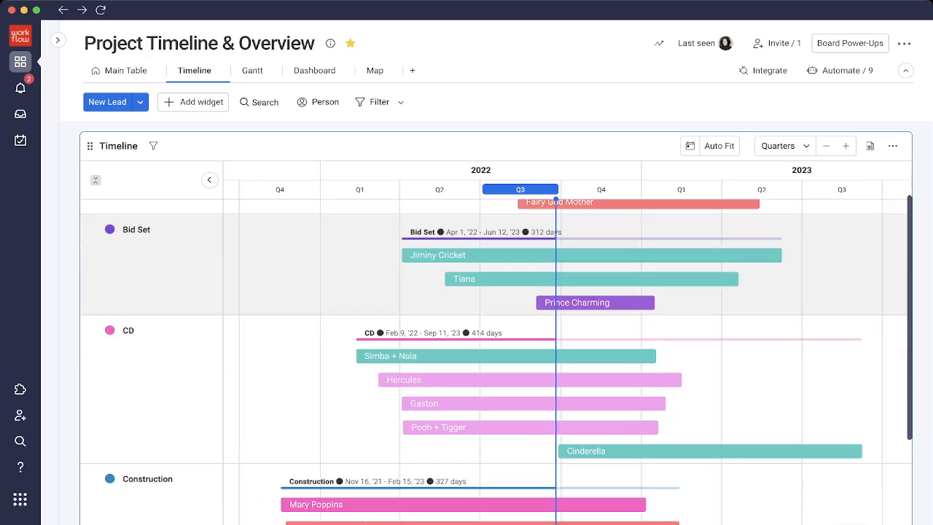
scroll(down, 3)
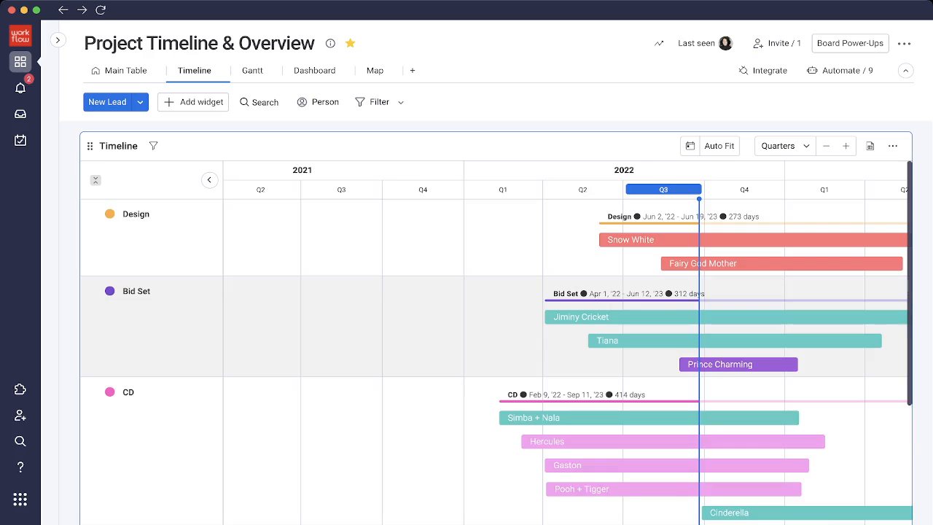
scroll(down, 3)
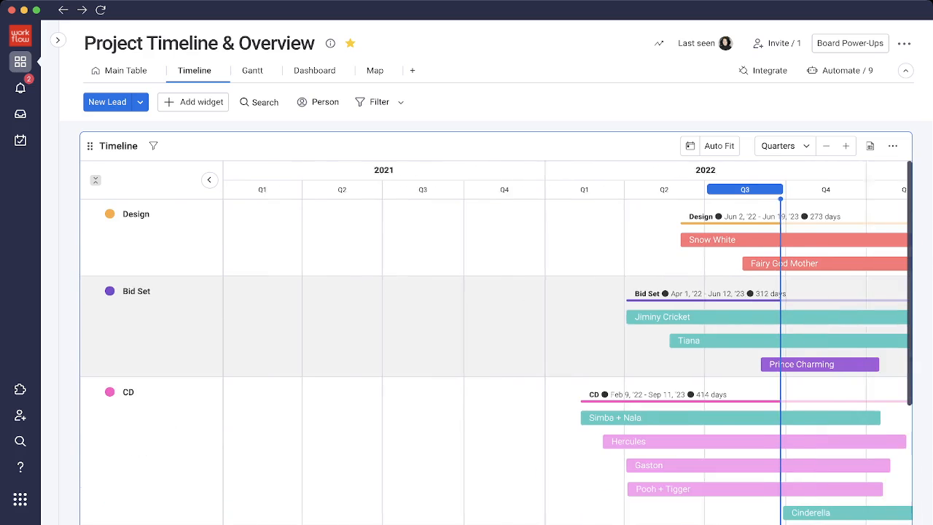
scroll(right, 3)
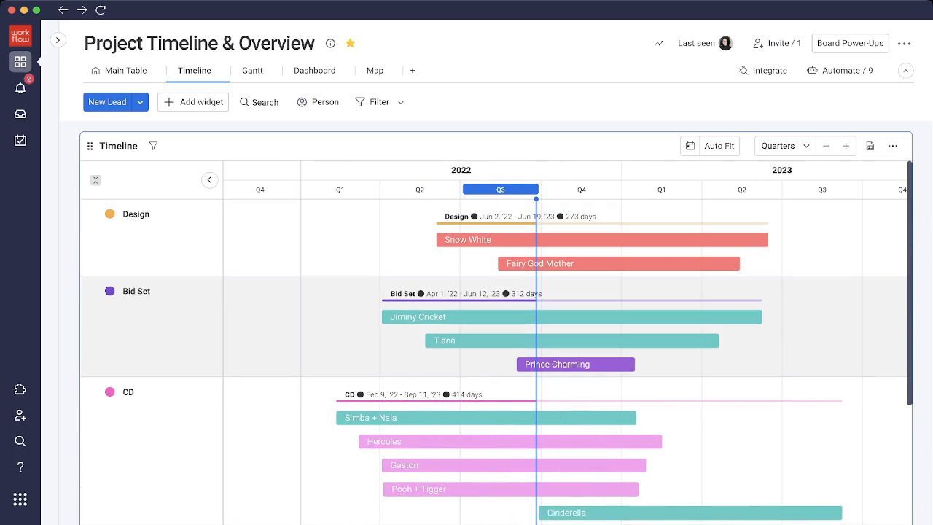
scroll(down, 3)
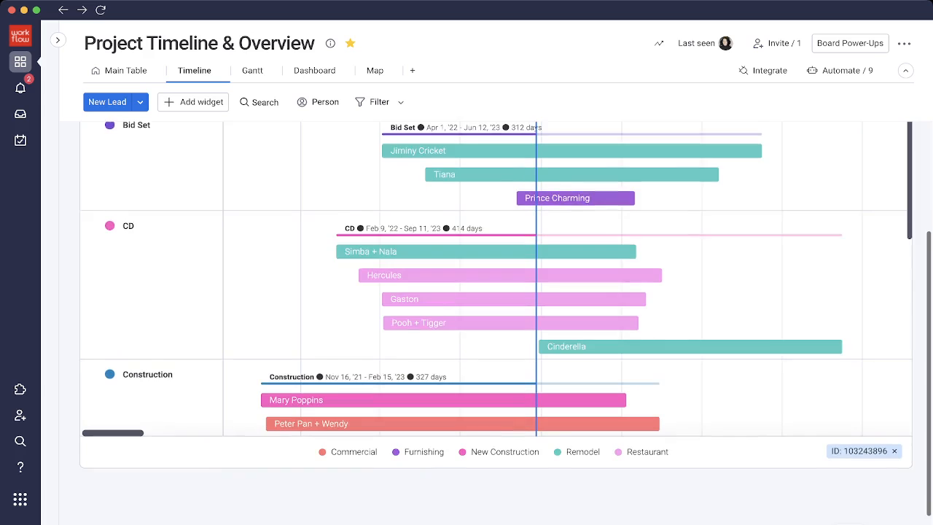
scroll(down, 3)
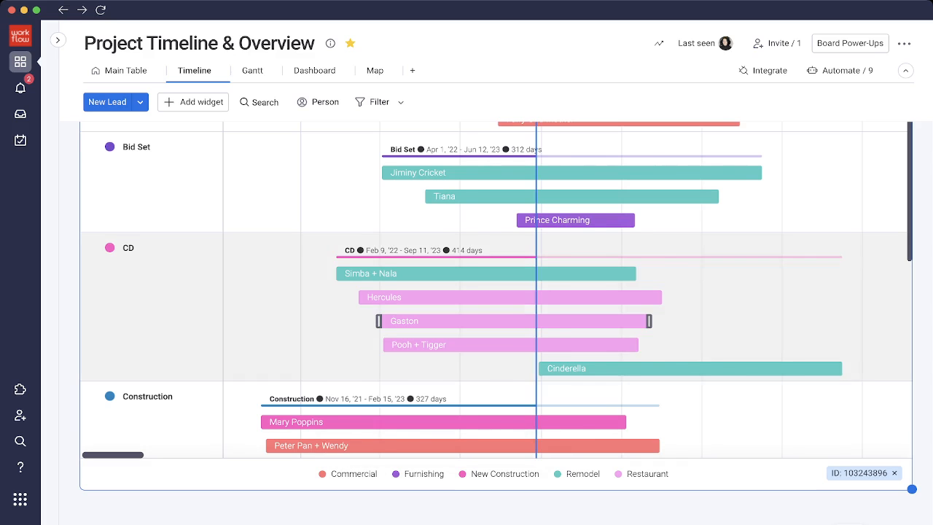
scroll(right, 3)
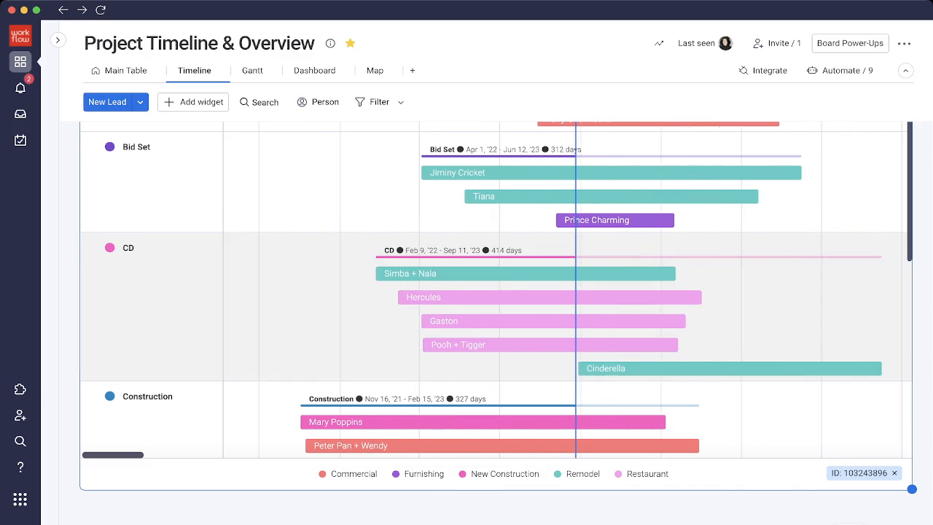
scroll(up, 3)
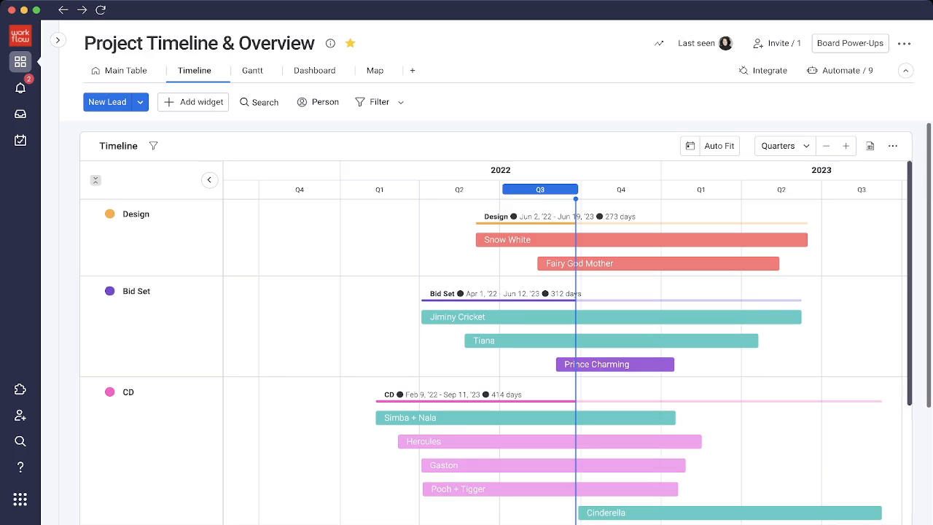
scroll(down, 3)
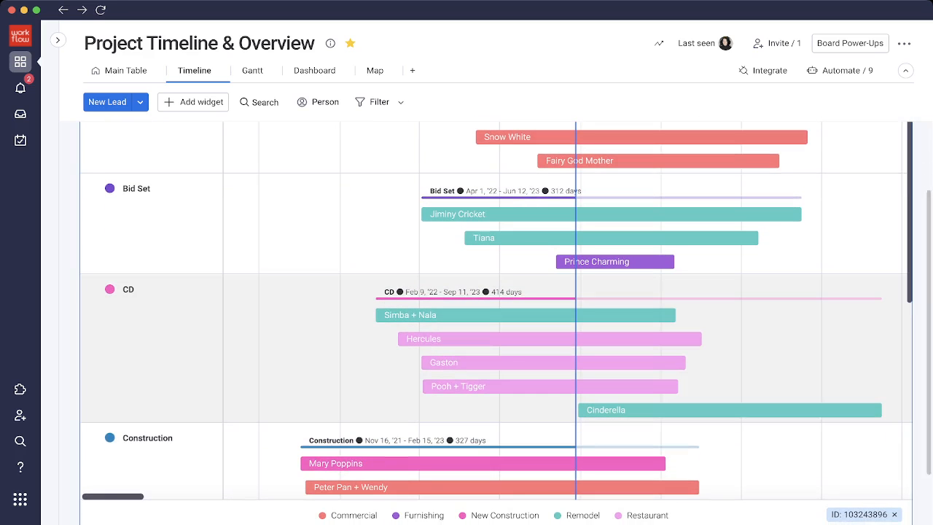
mouse_move(729, 410)
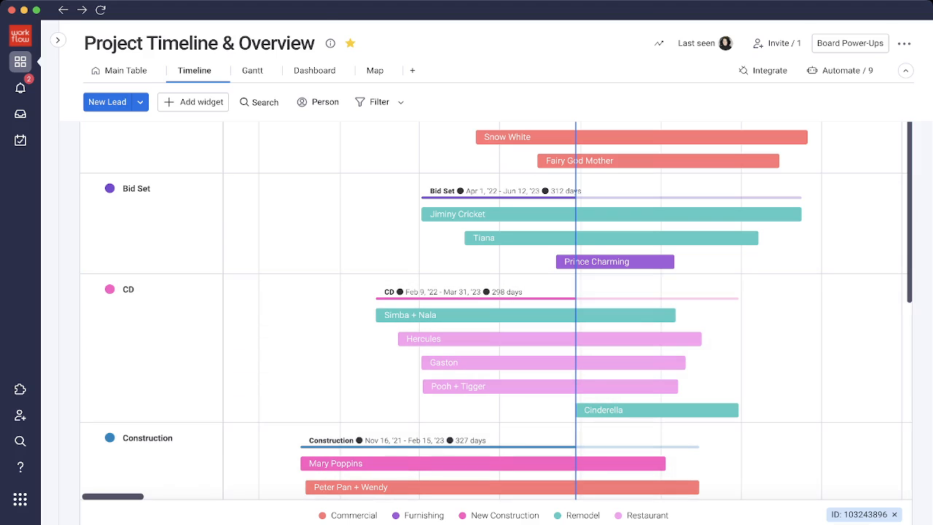
click(125, 70)
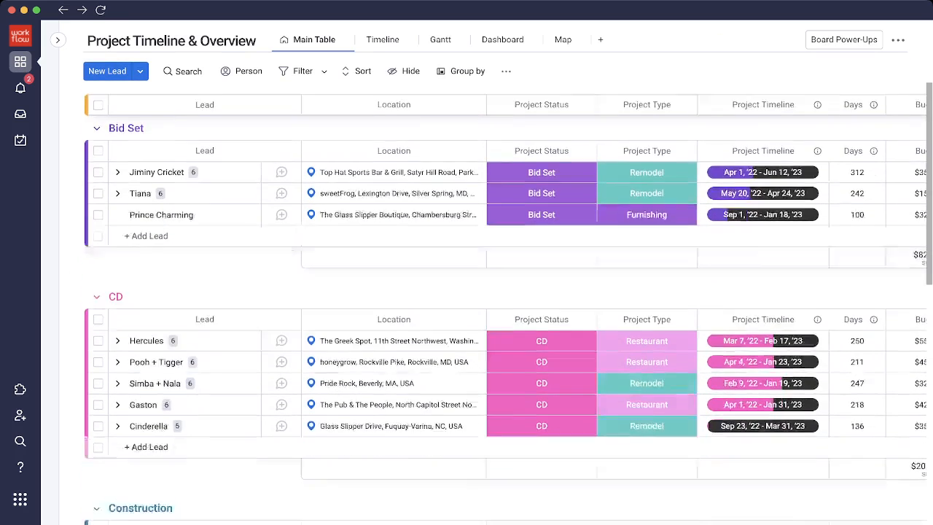
scroll(down, 3)
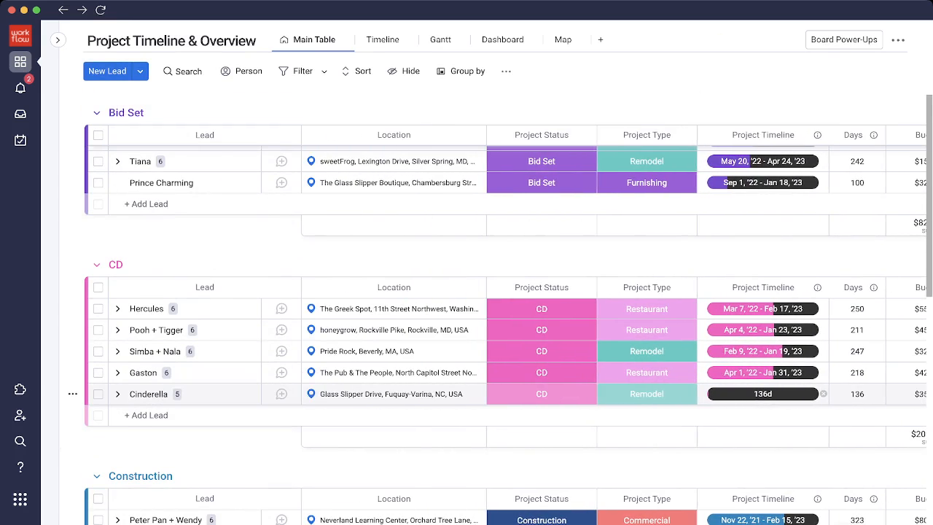
scroll(up, 3)
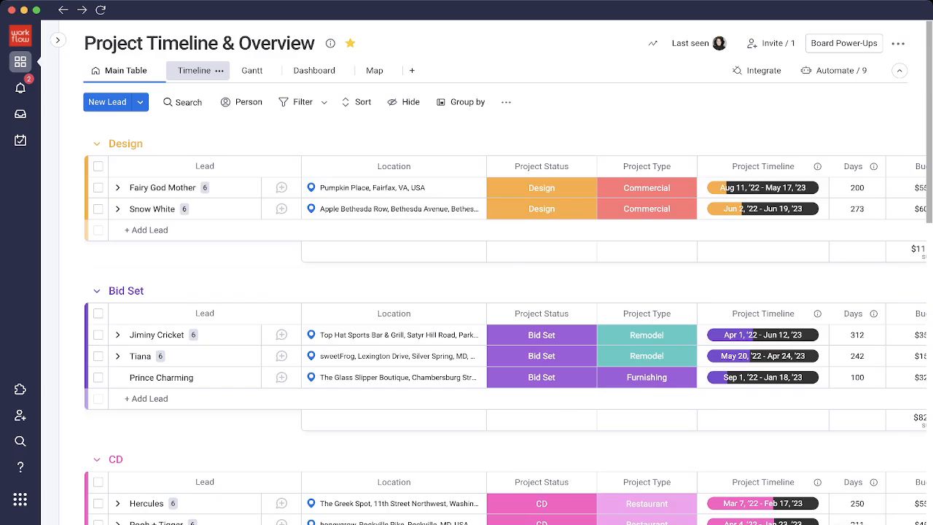
Step: View the projects as a Gantt chart, then show the dashboard with the Projects in Each Stage chart
click(251, 70)
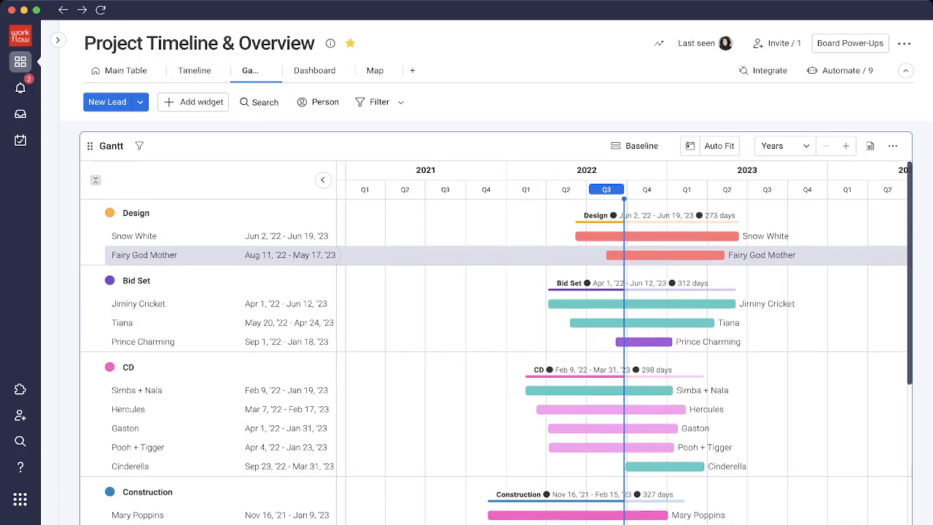
scroll(down, 3)
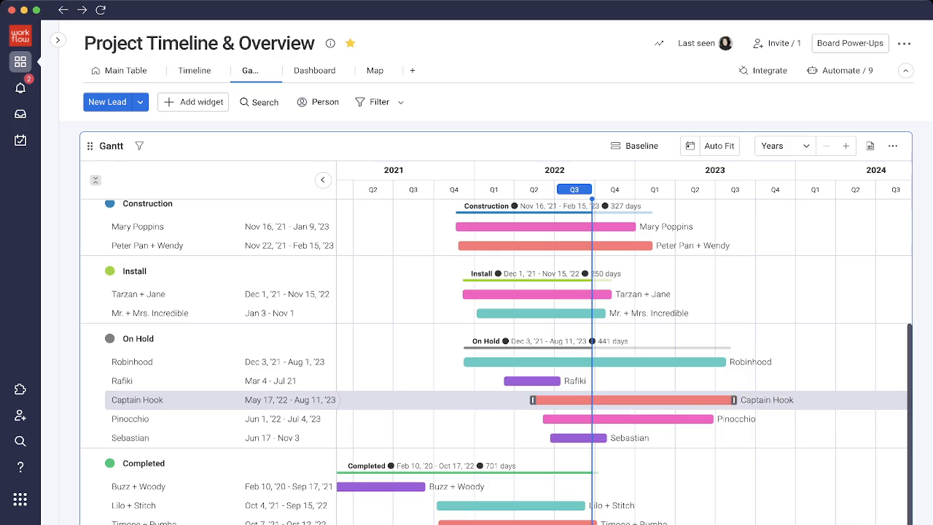
mouse_move(592, 190)
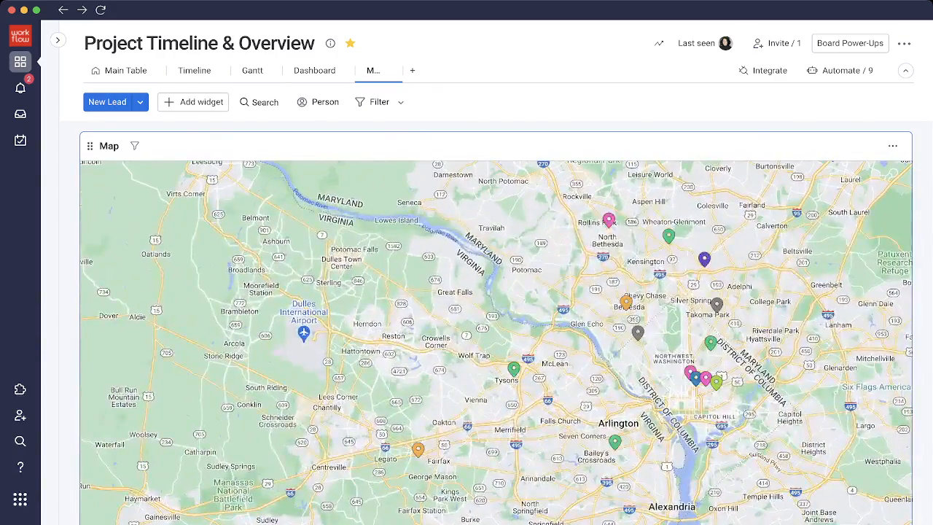
click(315, 70)
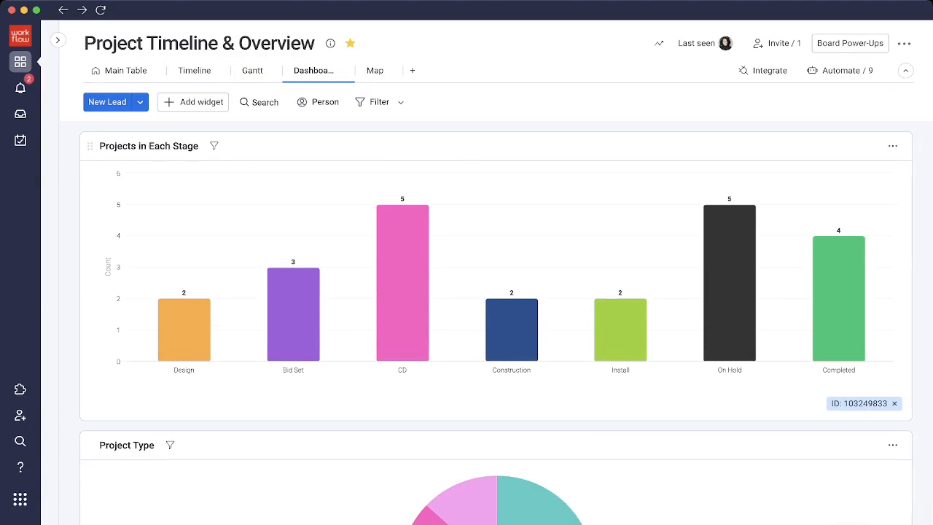
Step: Review the Project Type, Project Amount and Average Days charts, then show the workspace board list
scroll(down, 3)
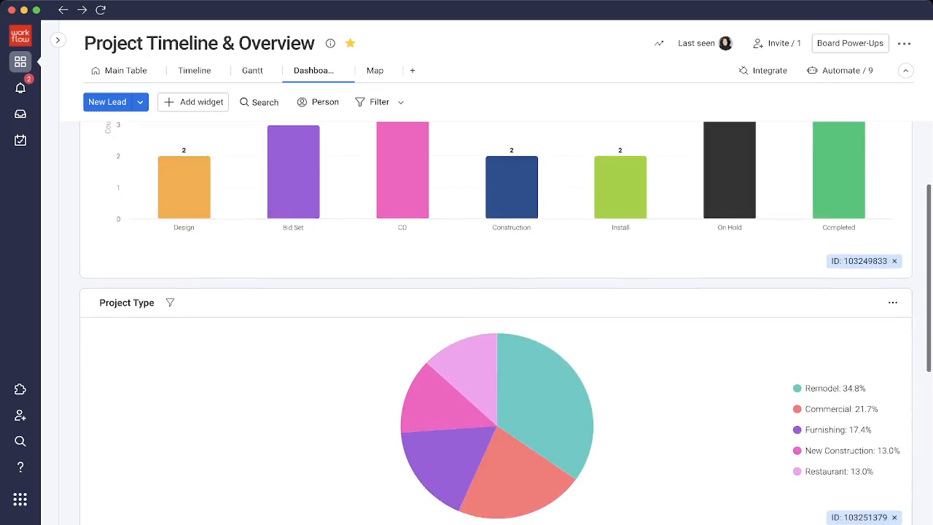
scroll(down, 3)
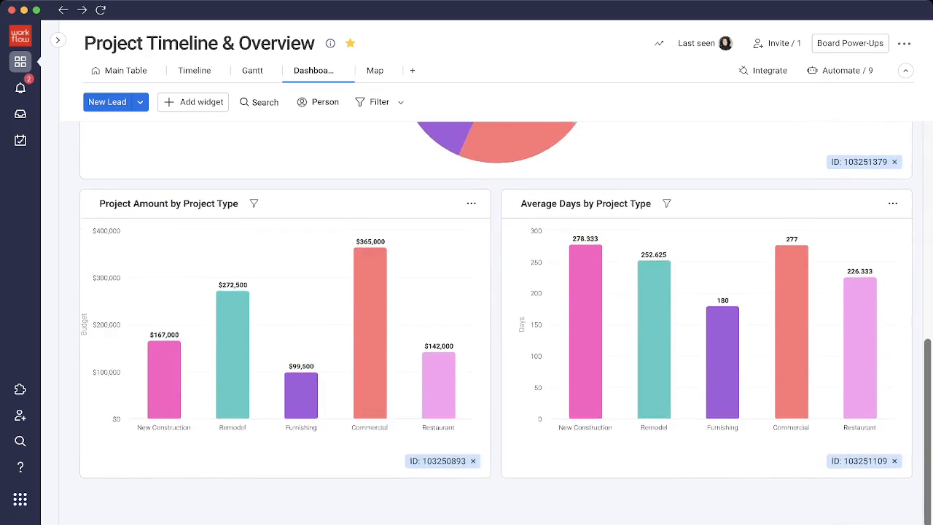
scroll(up, 3)
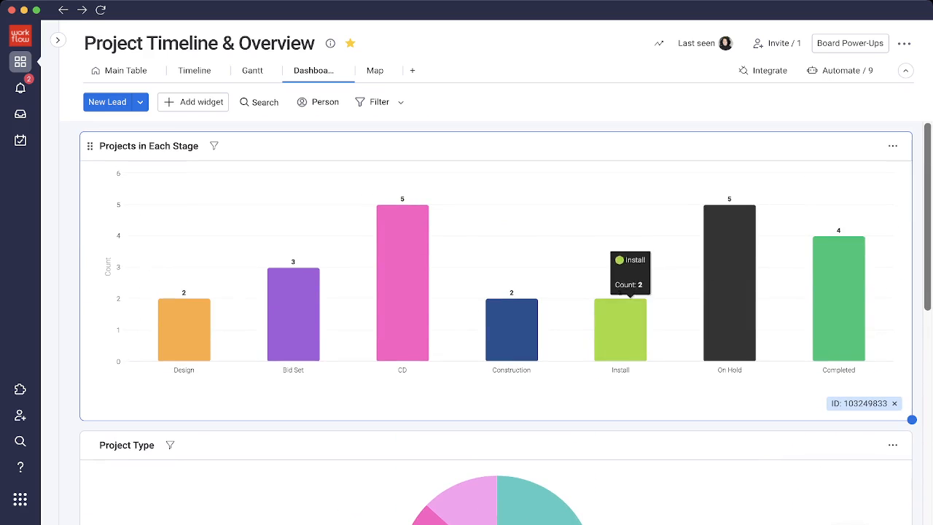
mouse_move(183, 328)
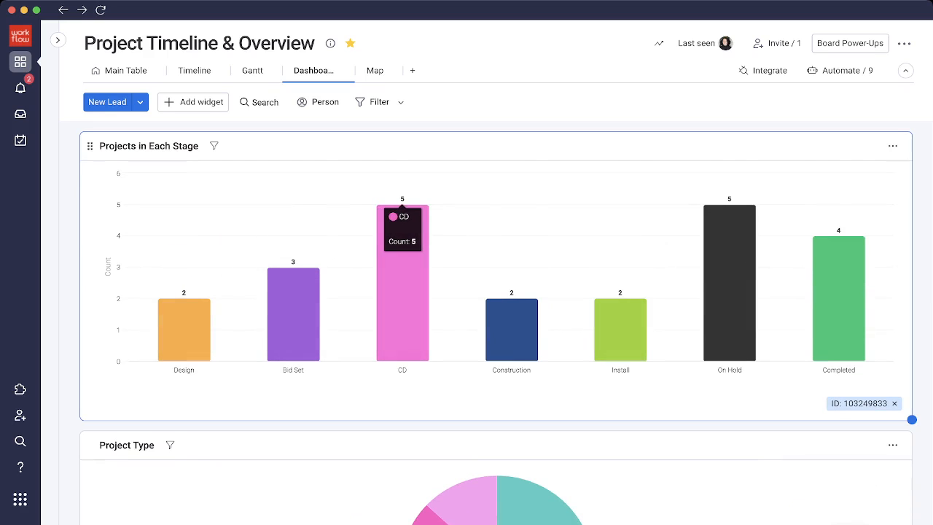
mouse_move(621, 328)
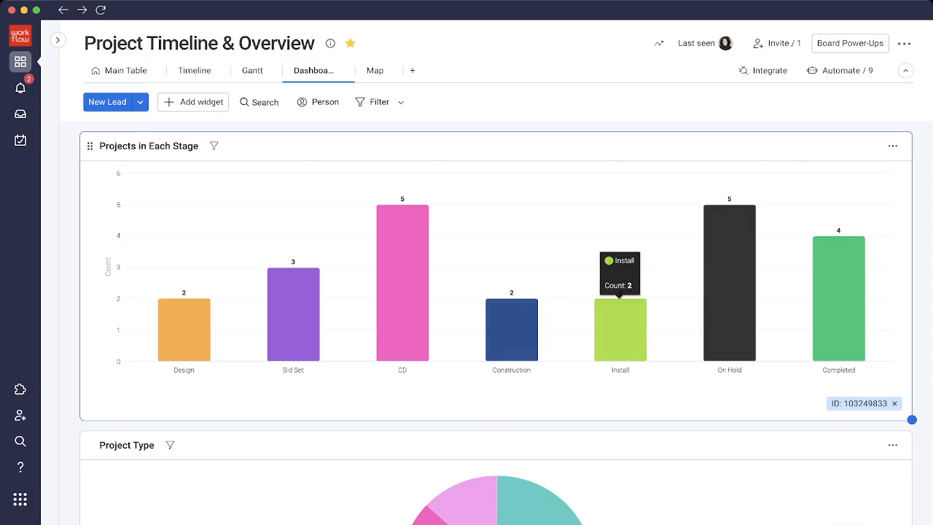
scroll(down, 3)
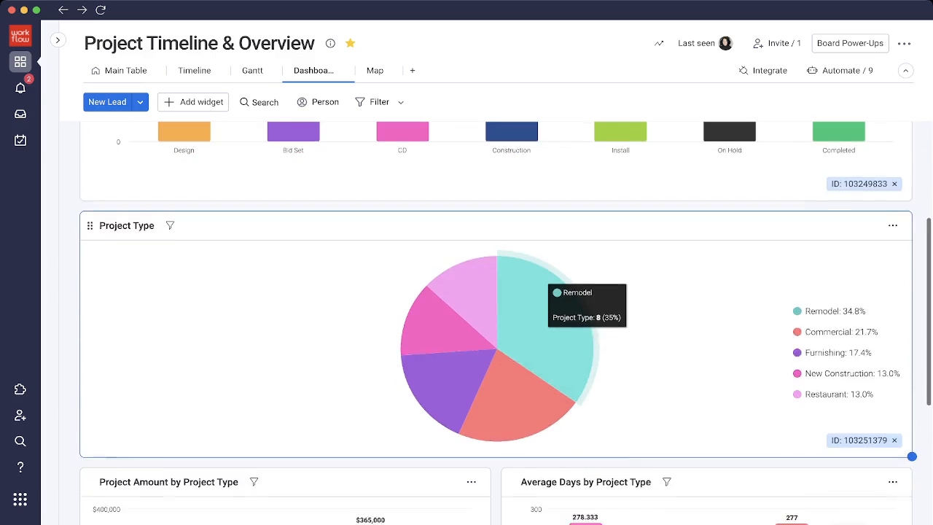
scroll(down, 3)
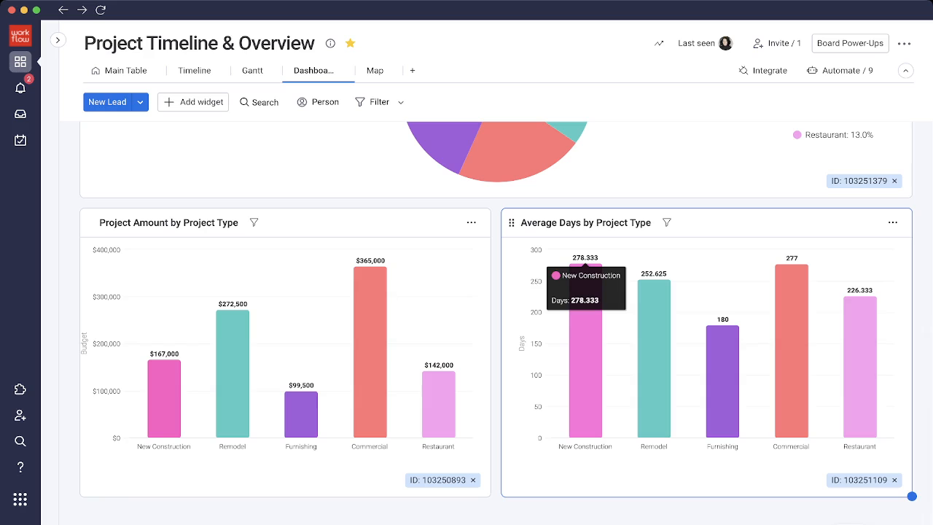
mouse_move(232, 313)
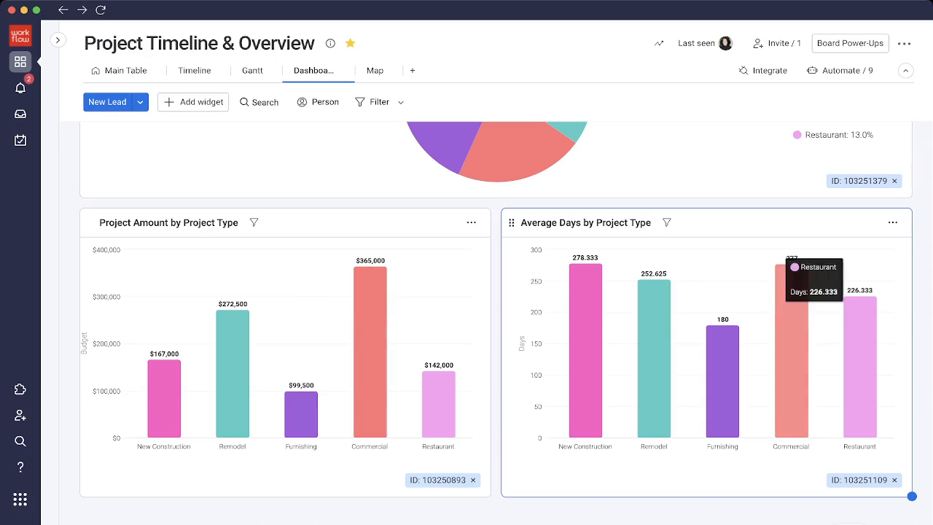
mouse_move(653, 328)
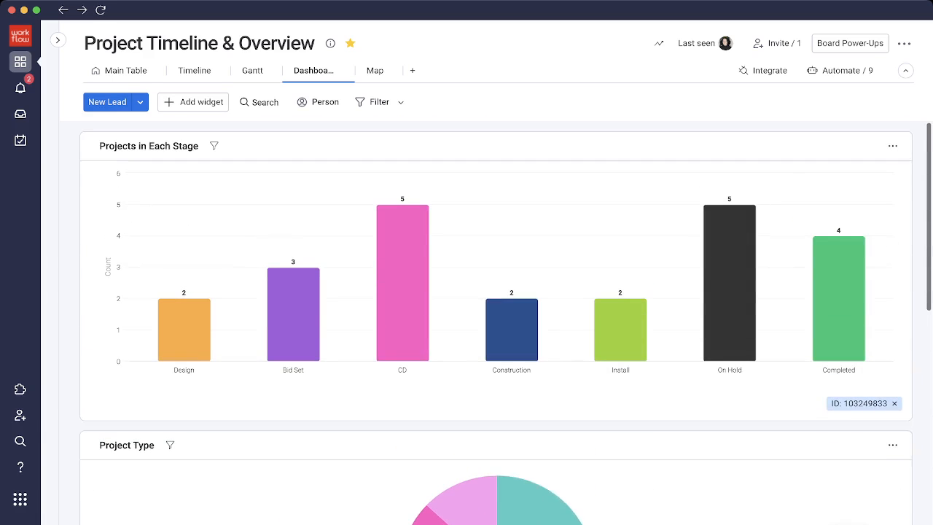
click(59, 40)
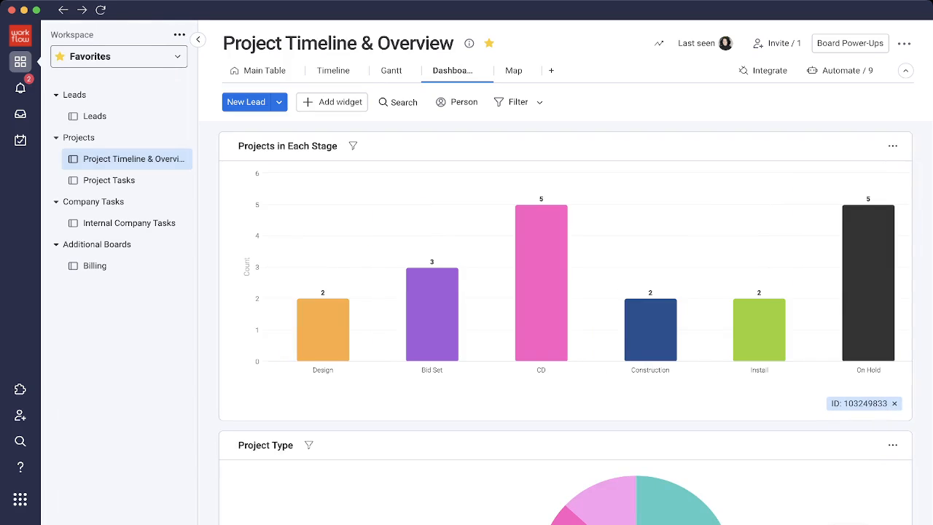
Step: Return to the Main Table and briefly expand Cinderella's stage subitems
click(264, 70)
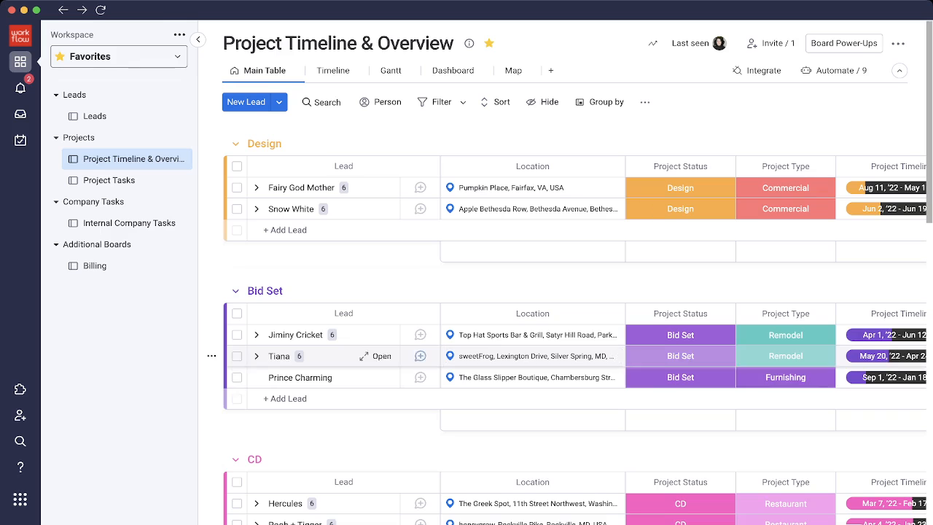
scroll(down, 3)
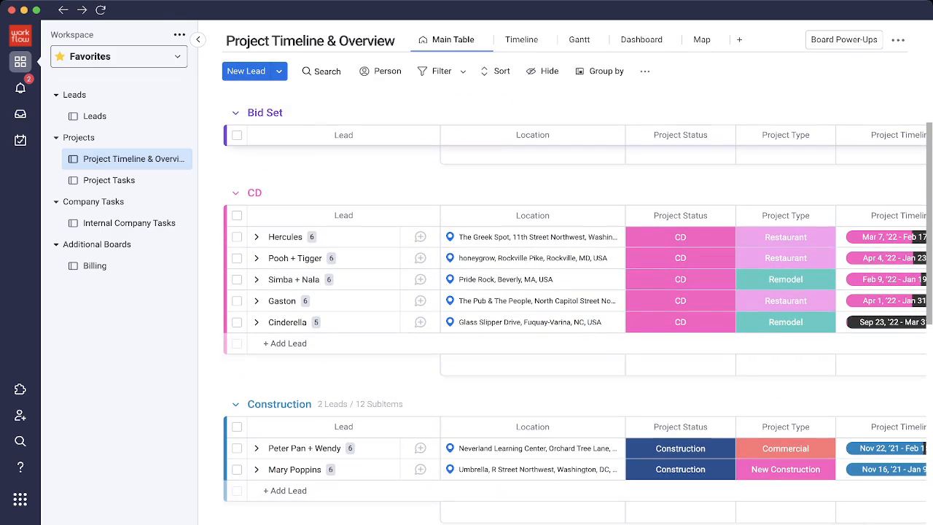
mouse_move(256, 323)
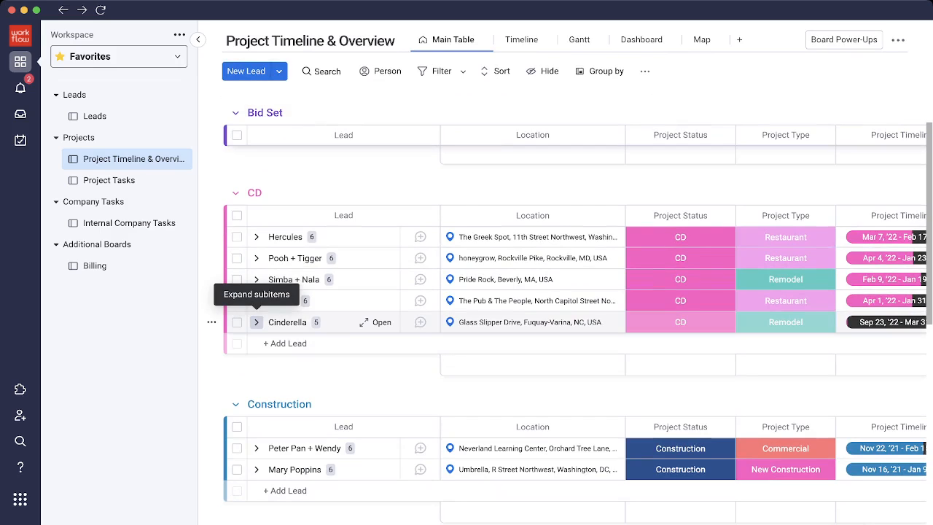
click(257, 322)
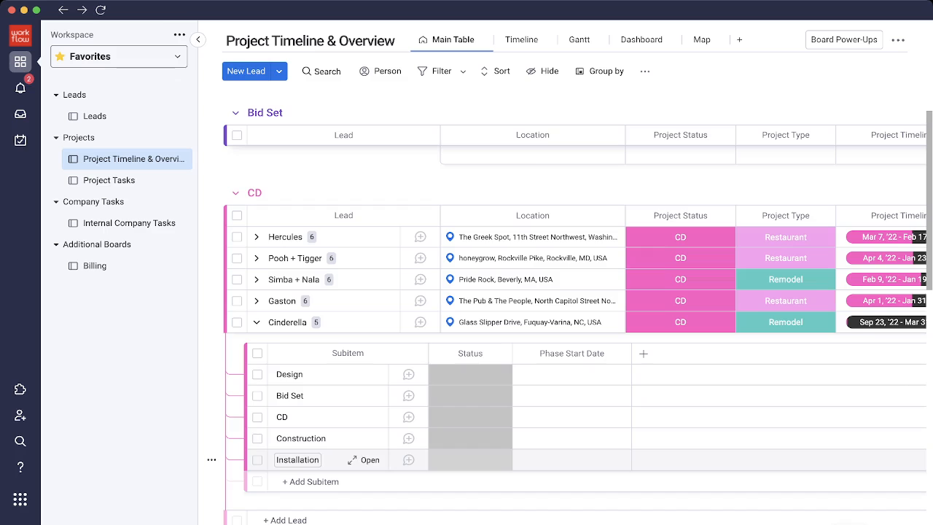
click(571, 338)
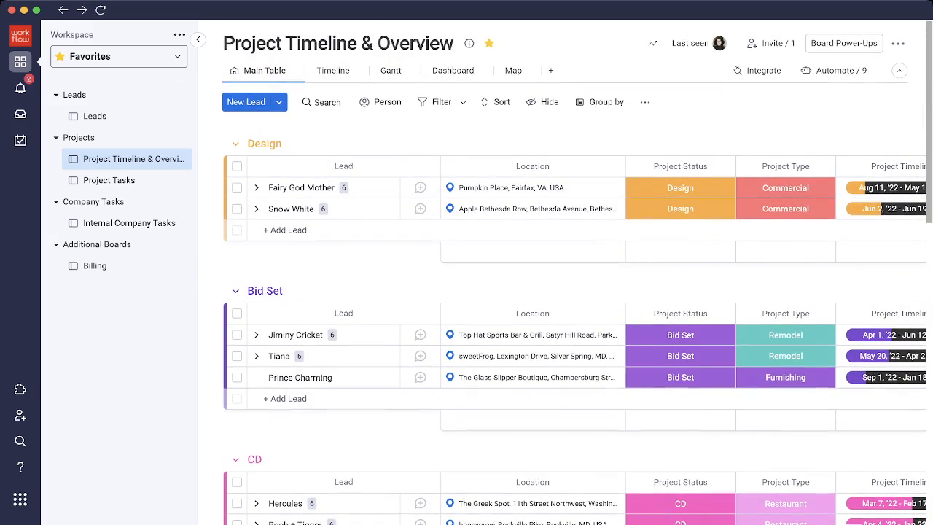
click(679, 187)
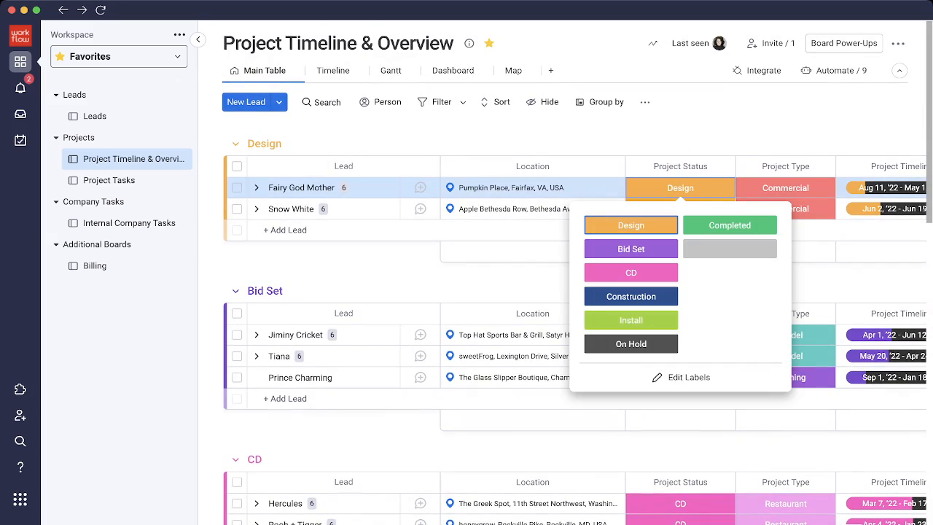
click(629, 225)
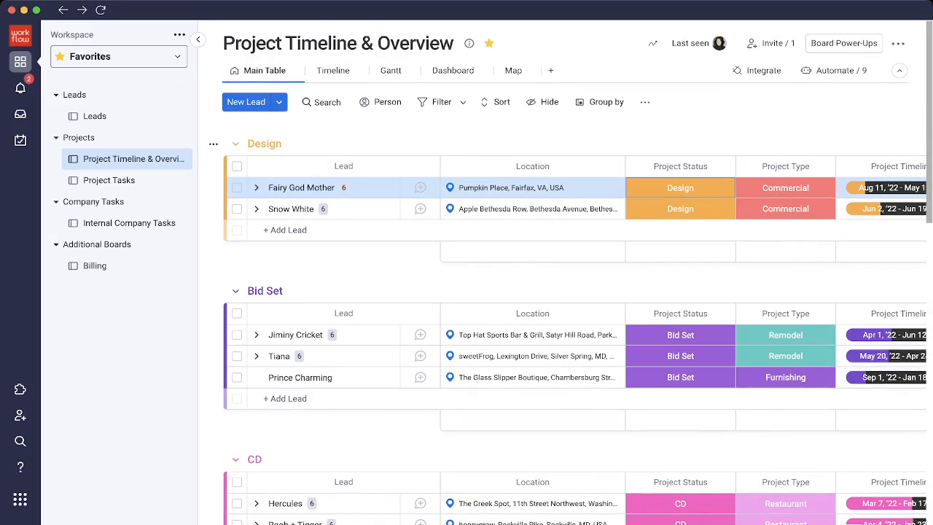
click(784, 334)
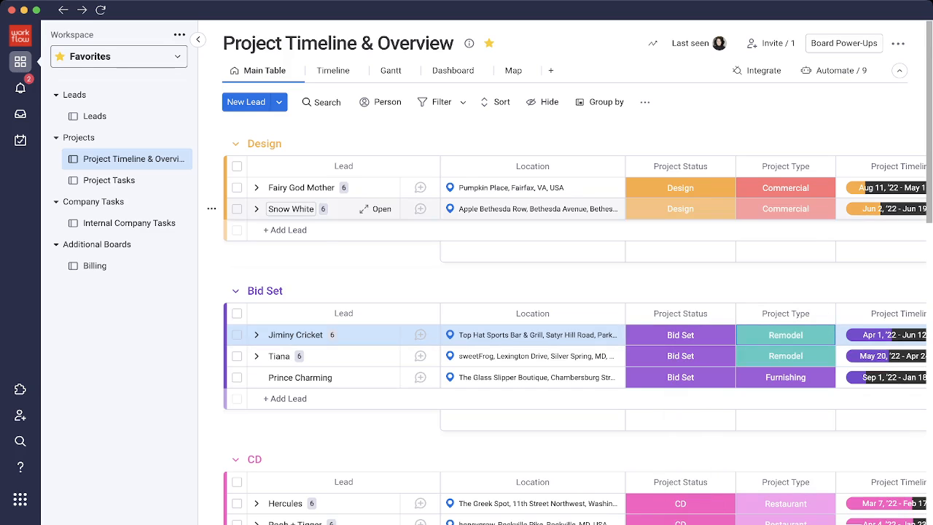
mouse_move(107, 181)
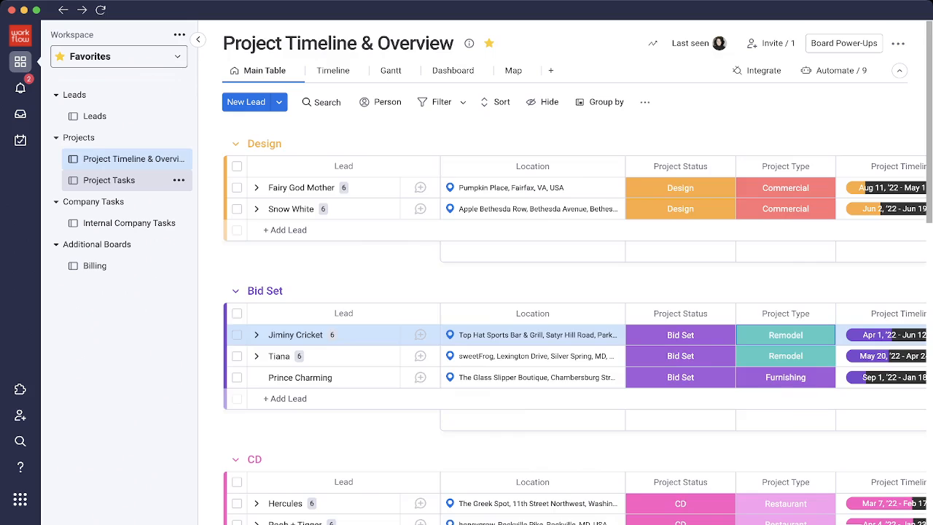
click(108, 181)
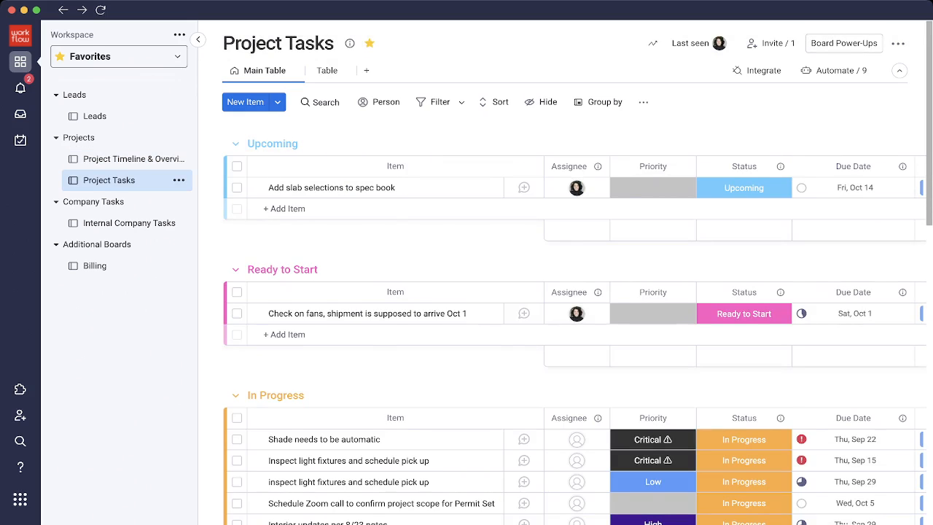
mouse_move(195, 39)
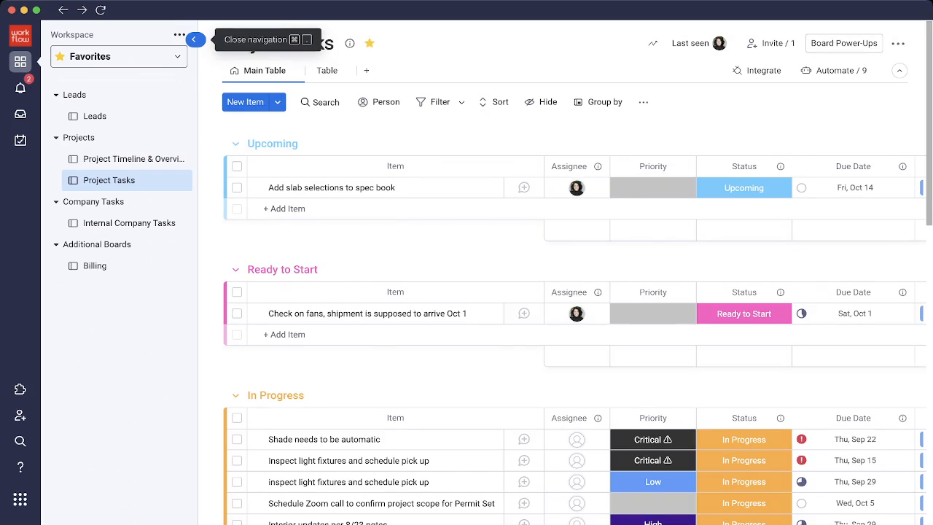
Step: Hide the navigation panel and view a task's status label options without changing them
click(195, 40)
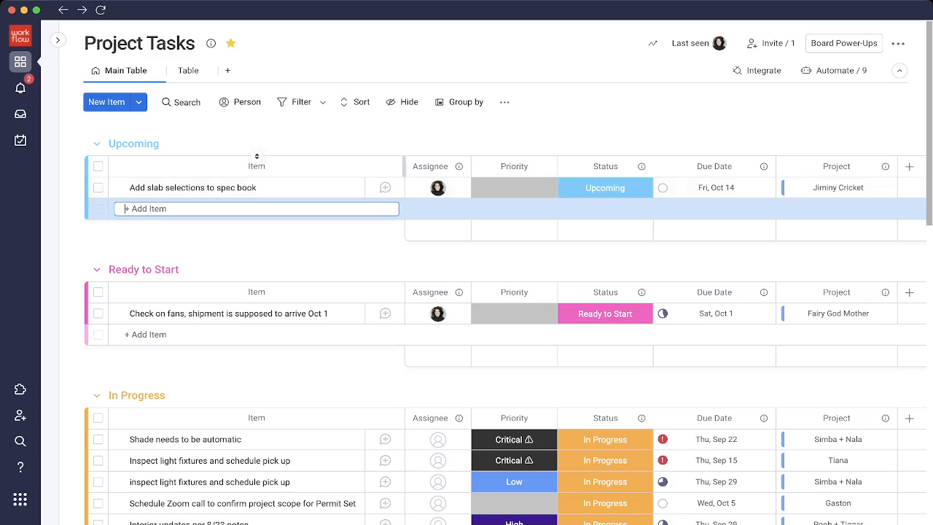
mouse_move(714, 187)
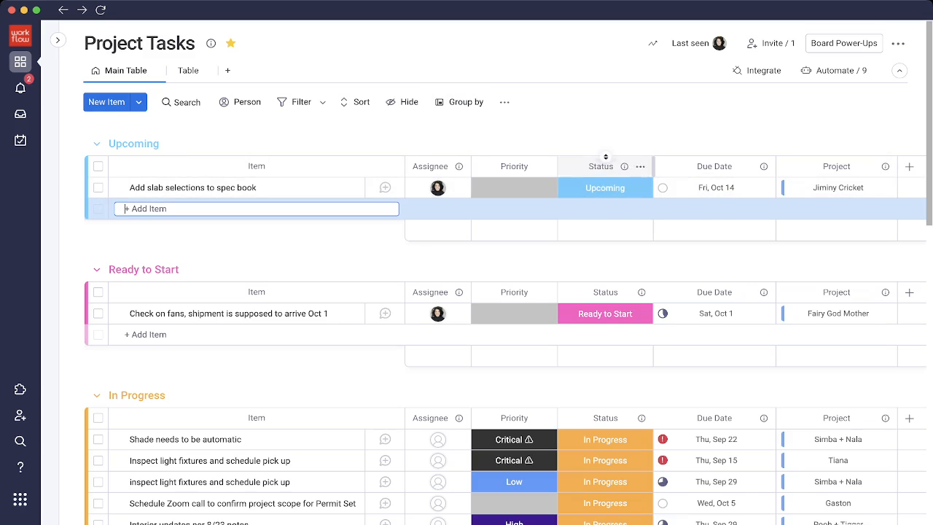
click(603, 186)
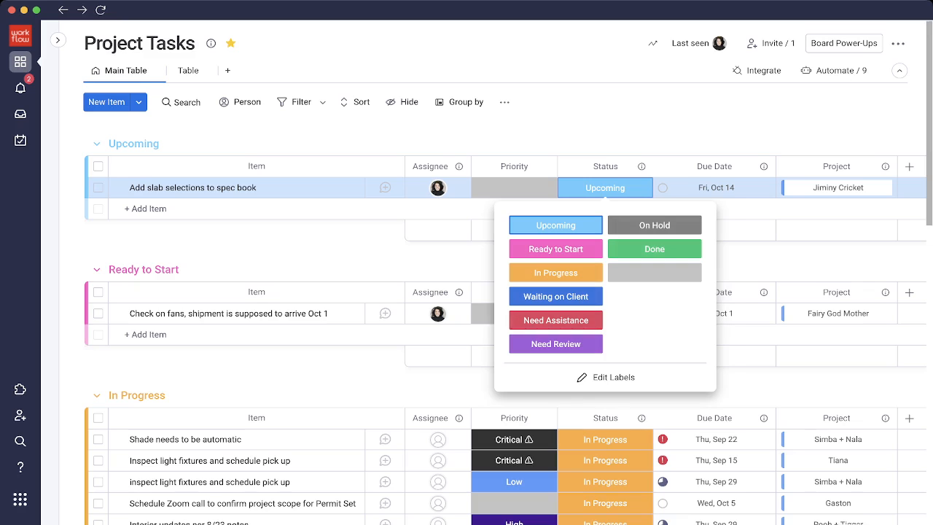
click(554, 247)
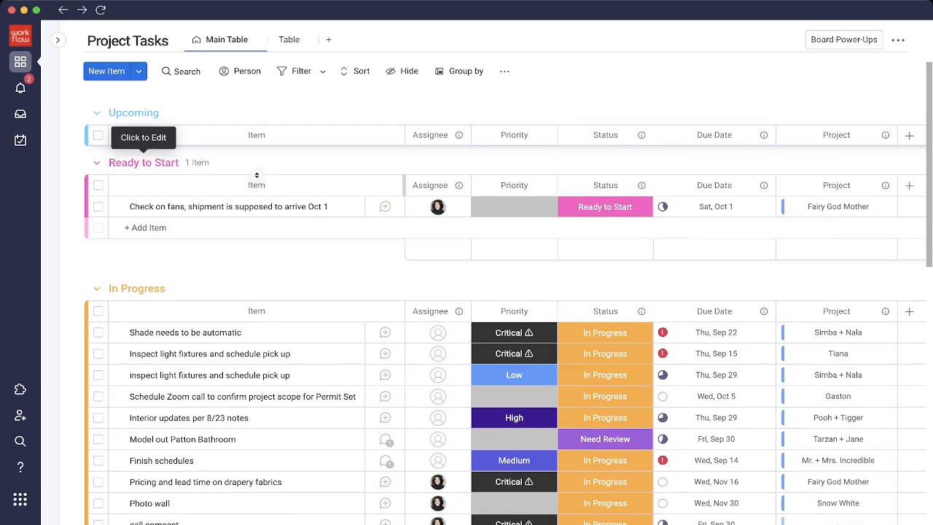
Step: Look through the task groups down to Completed + Closed Tasks, then reopen the navigation panel
scroll(down, 3)
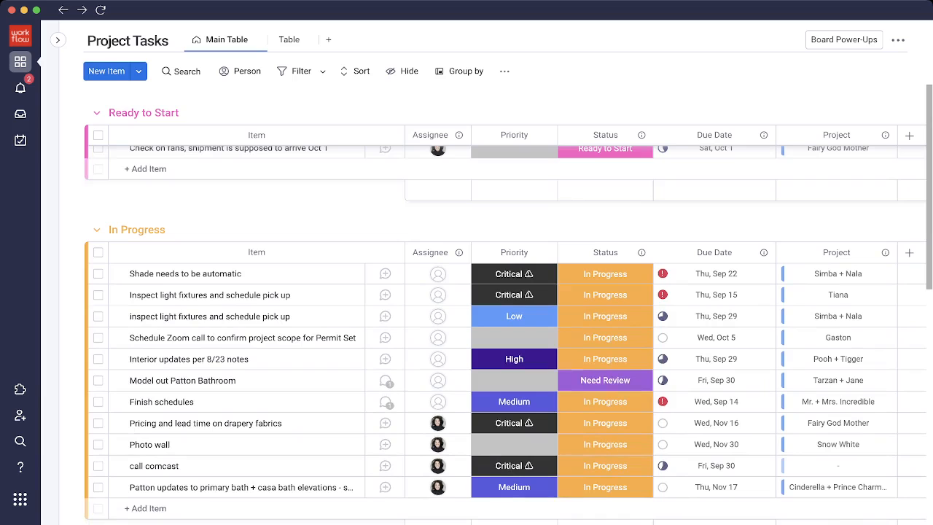
scroll(down, 3)
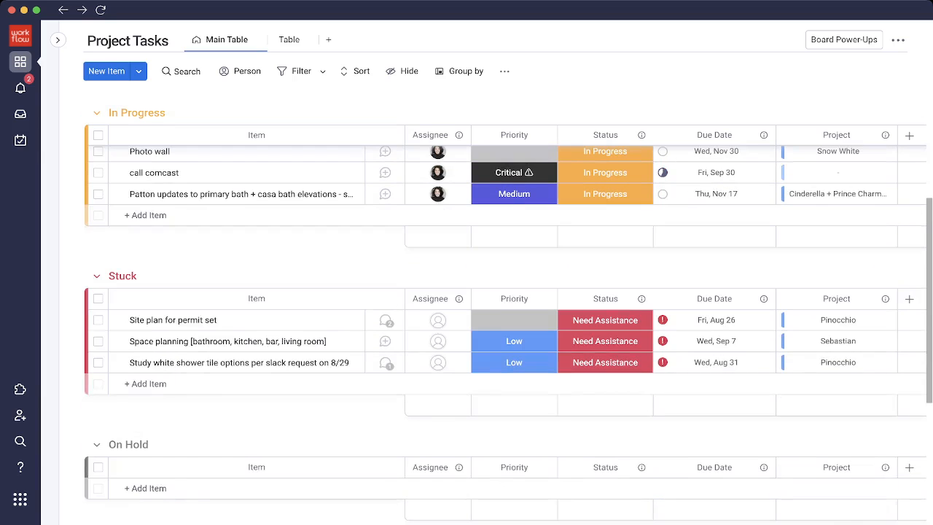
scroll(down, 3)
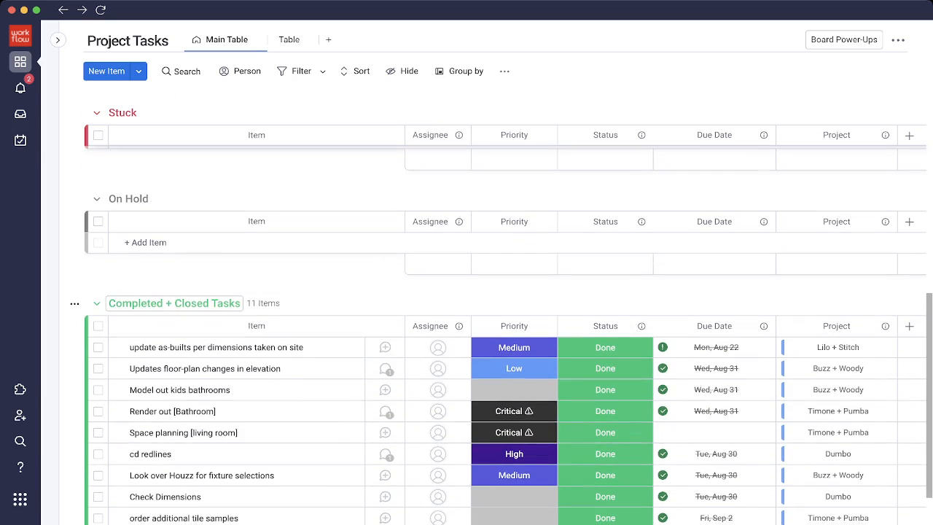
scroll(down, 3)
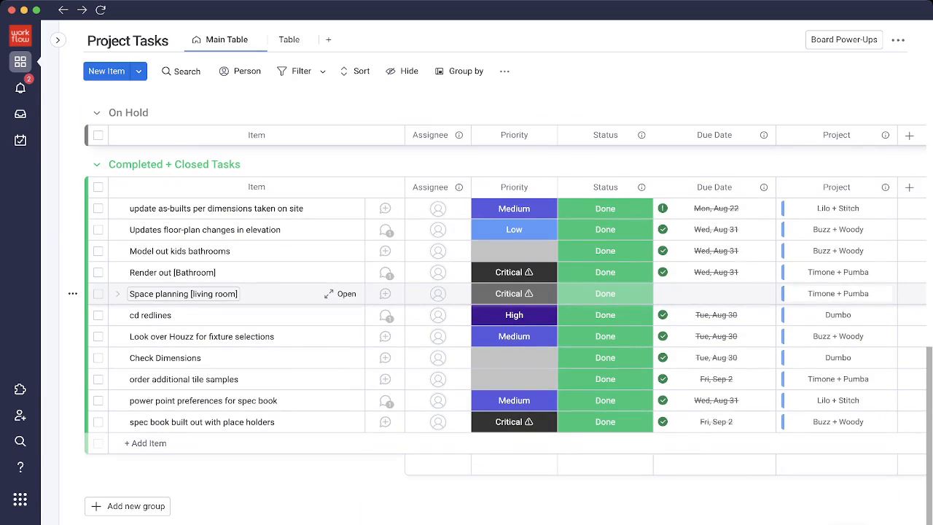
scroll(up, 3)
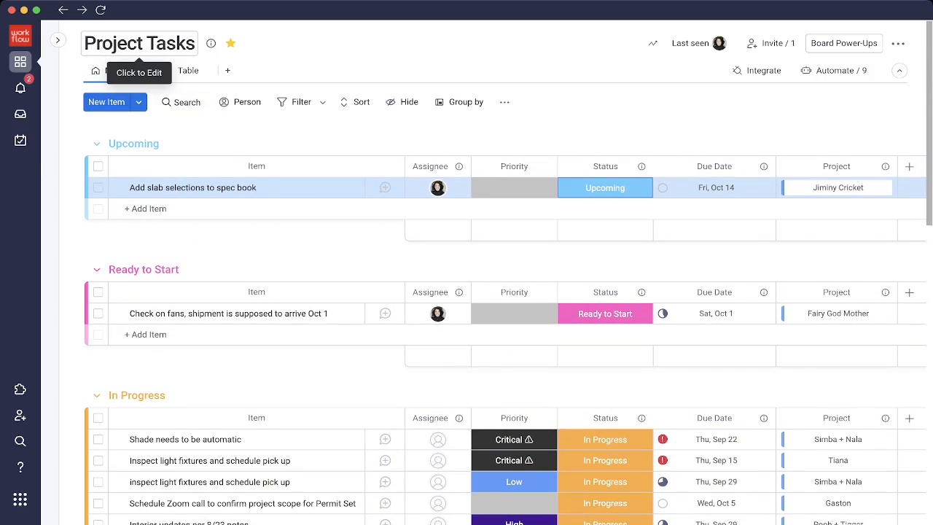
click(58, 41)
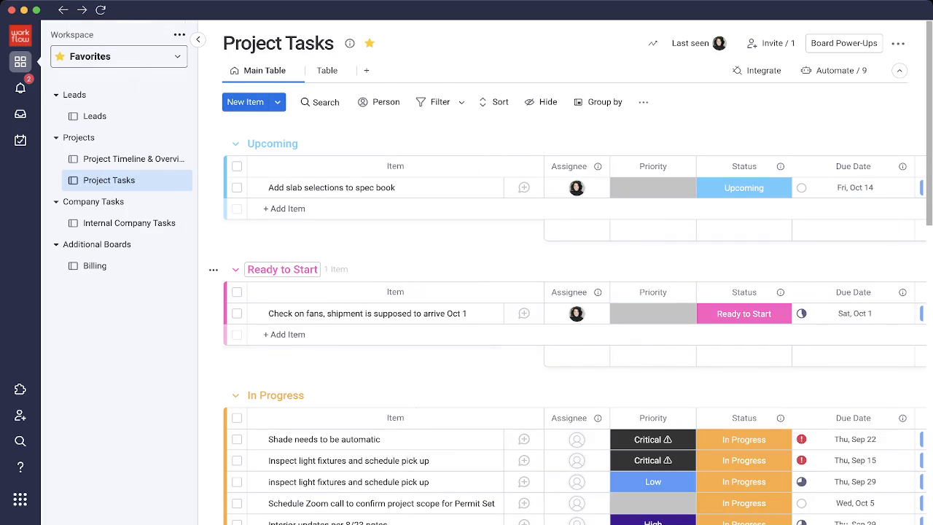